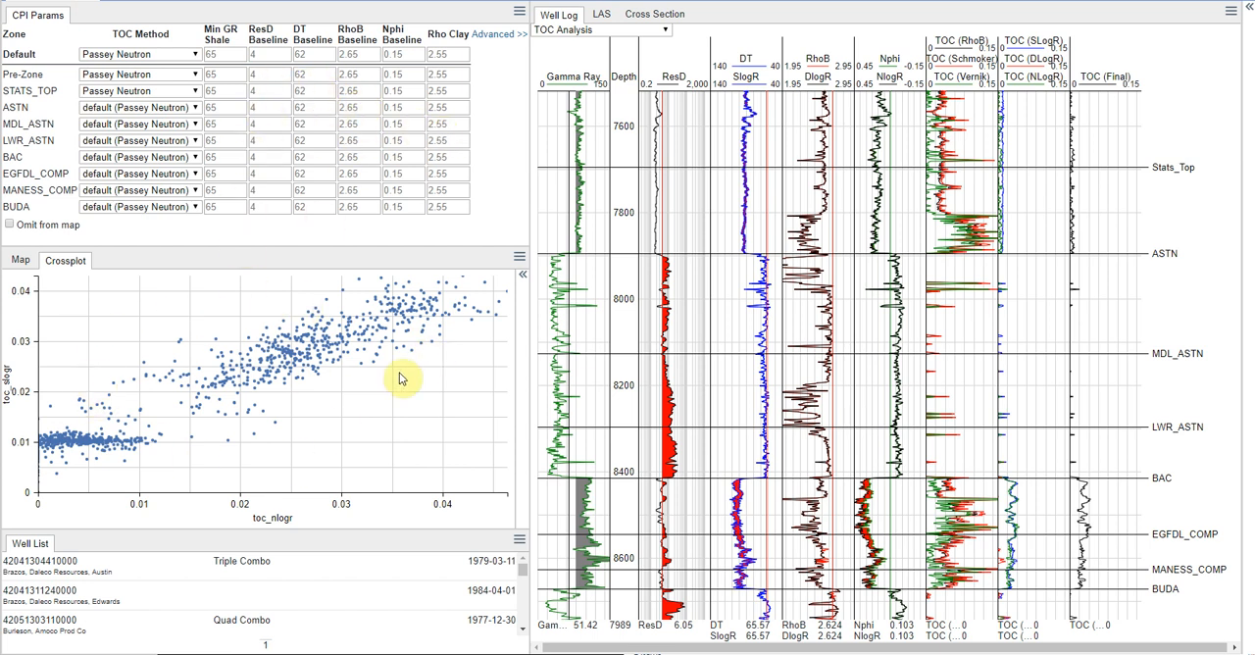
mouse_move(324, 301)
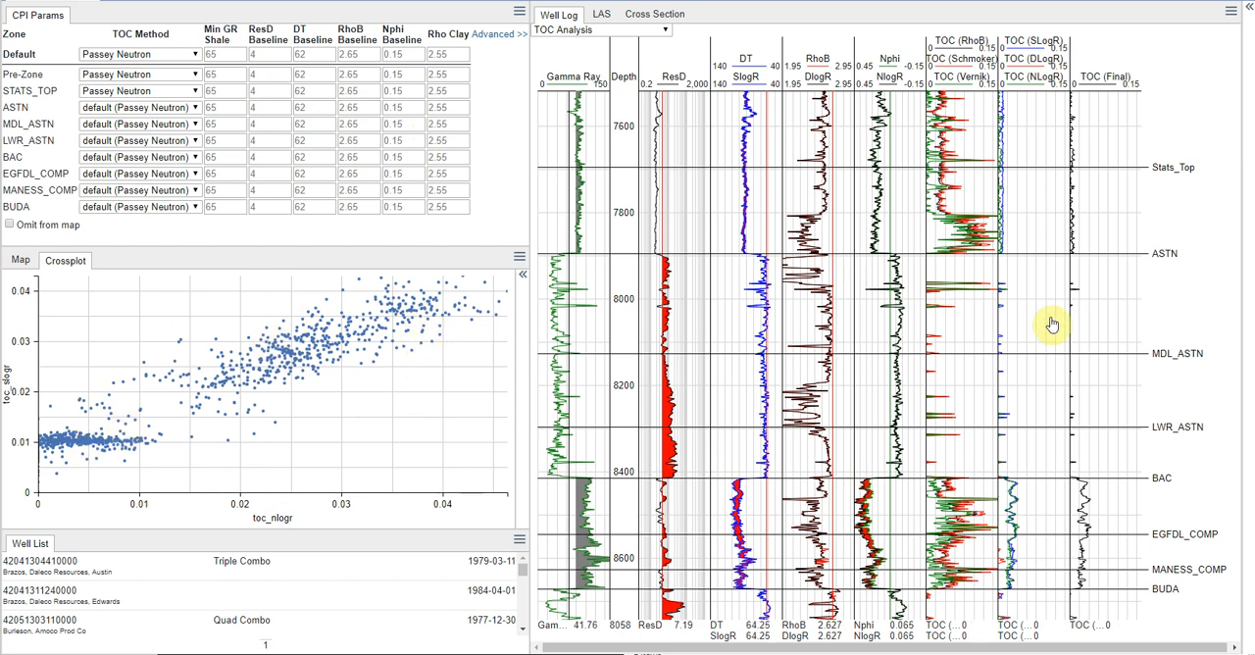
mouse_move(1135, 445)
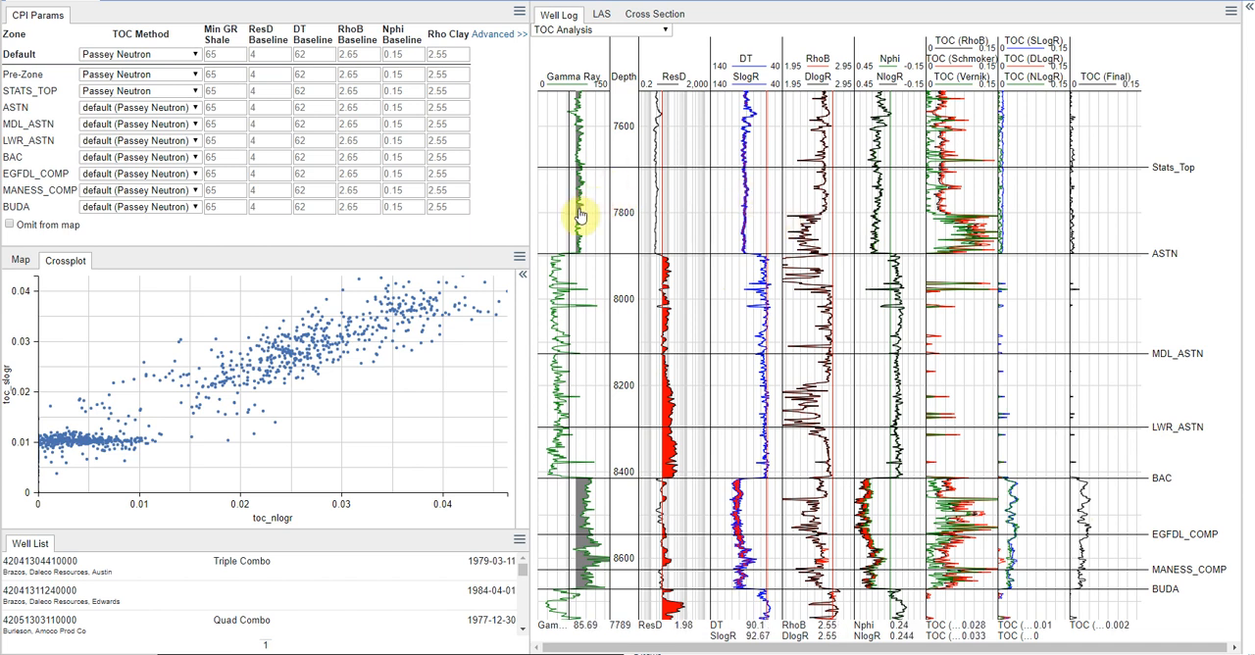
mouse_move(599, 201)
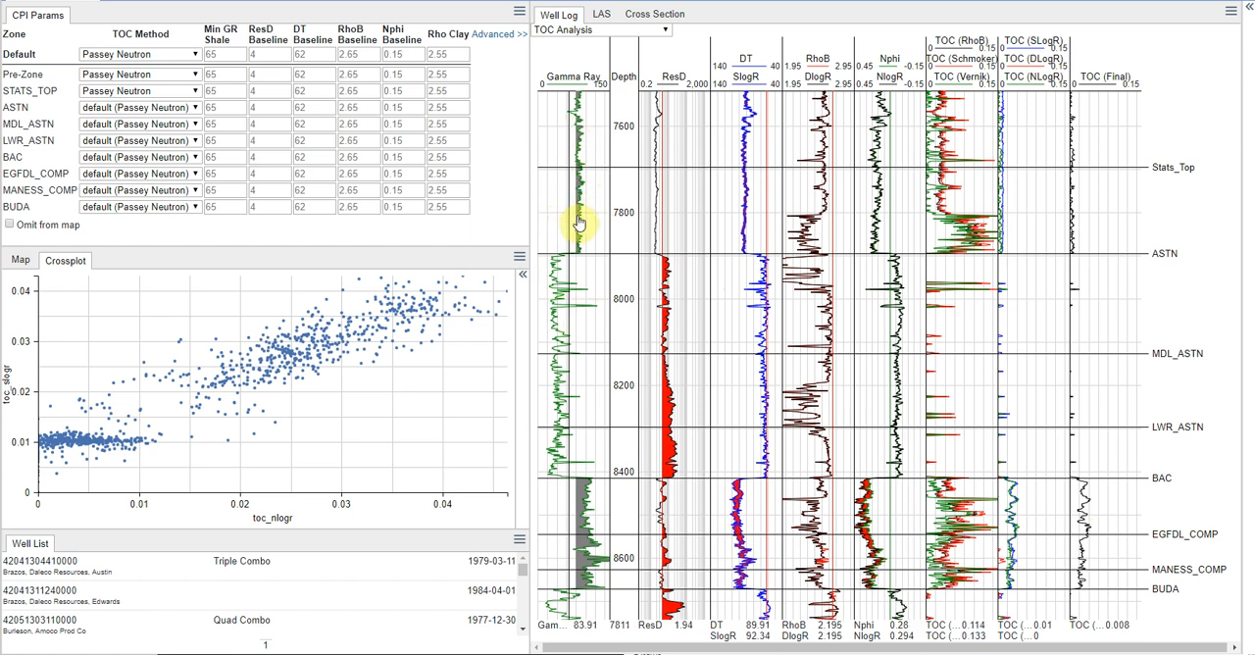
mouse_move(578, 221)
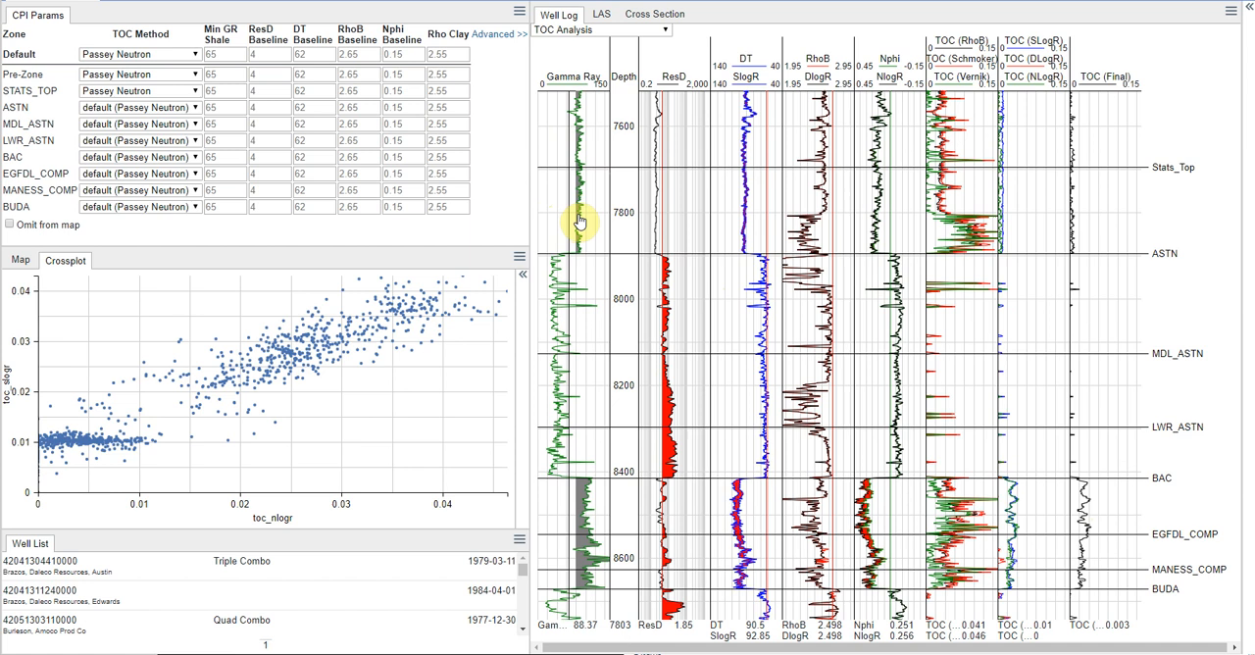
mouse_move(662, 220)
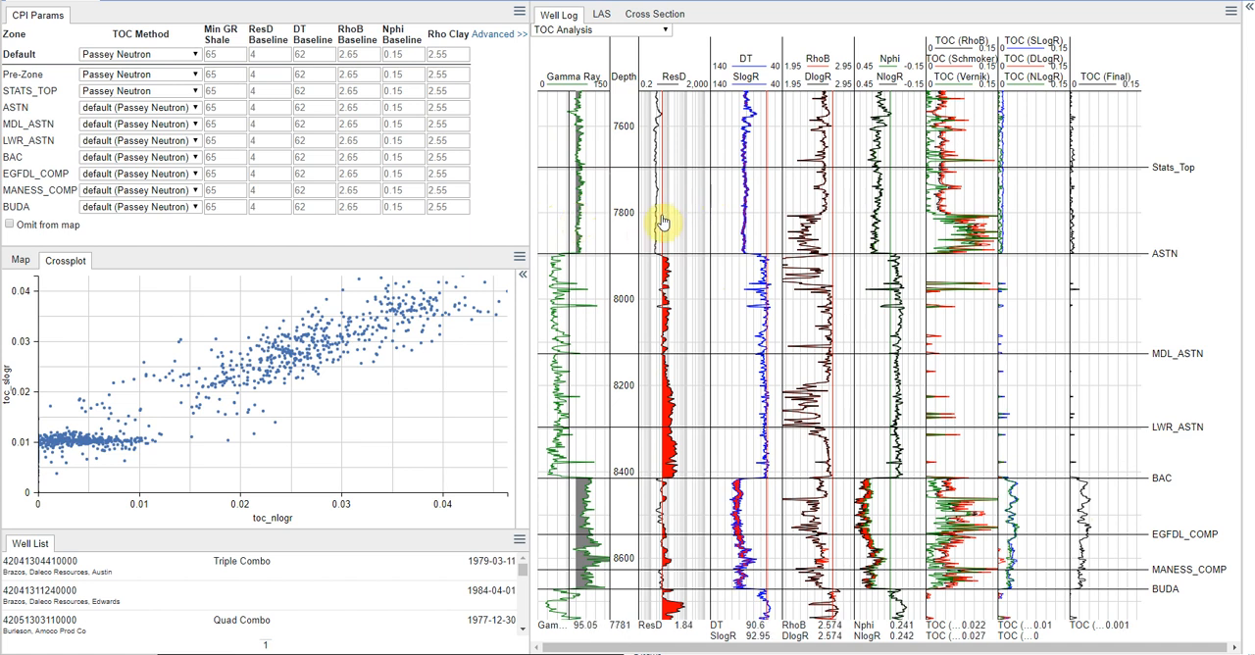
mouse_move(691, 228)
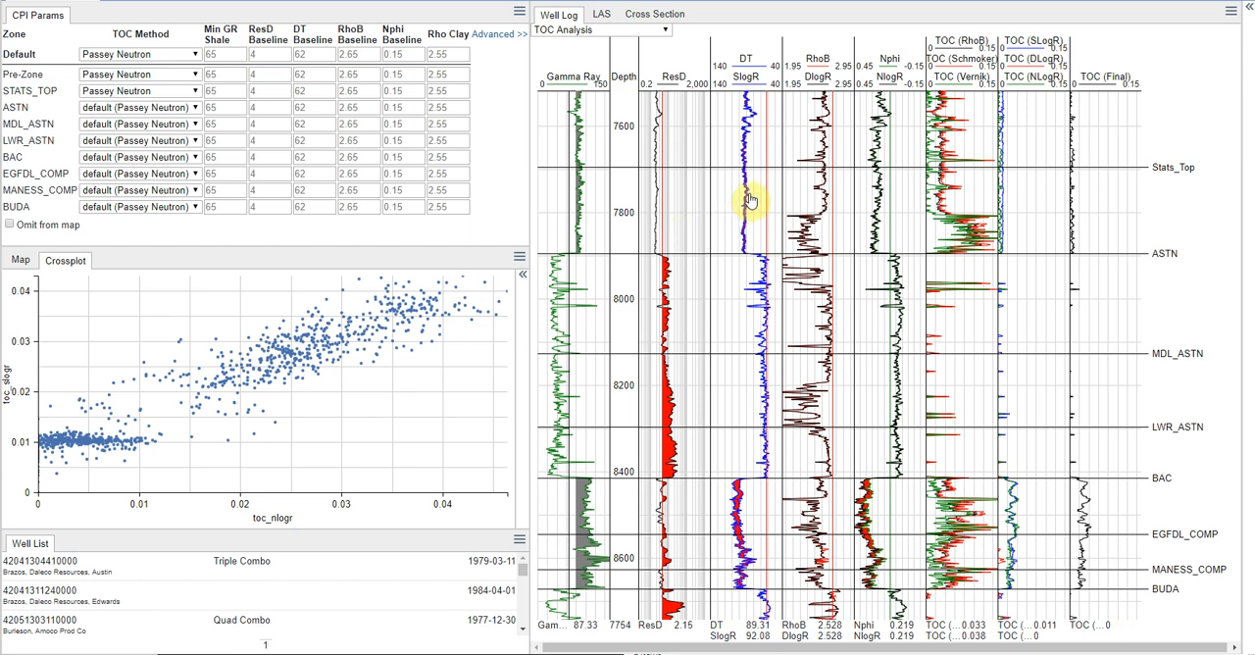
mouse_move(737, 193)
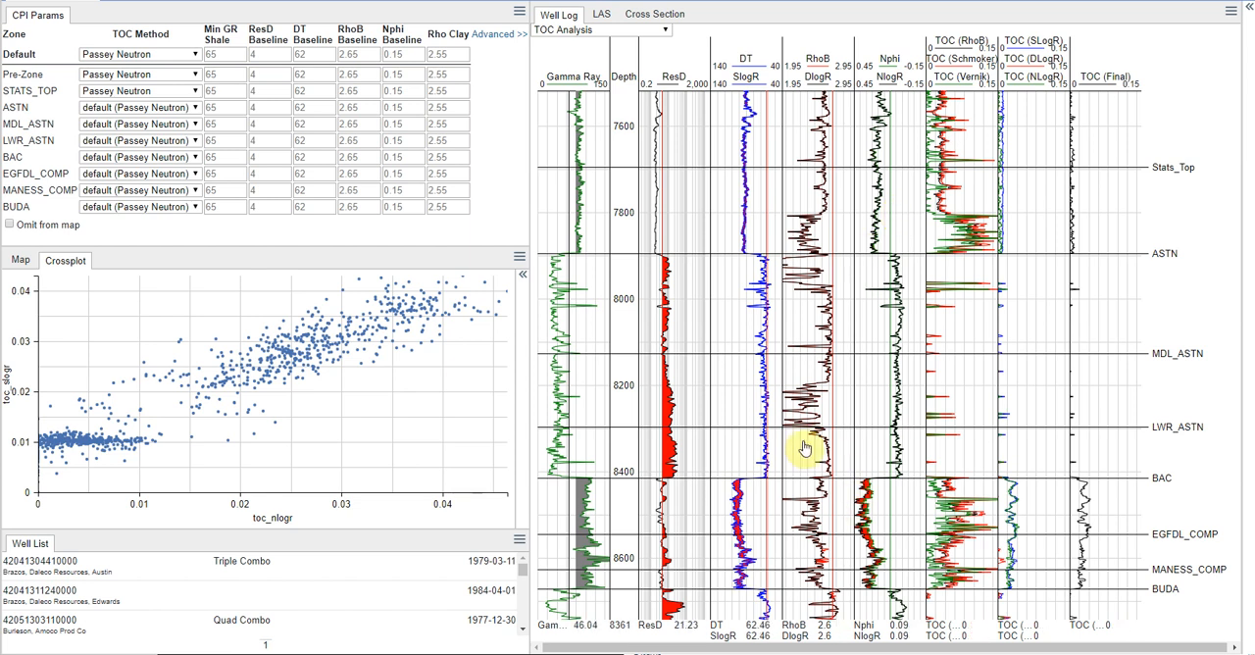
mouse_move(846, 523)
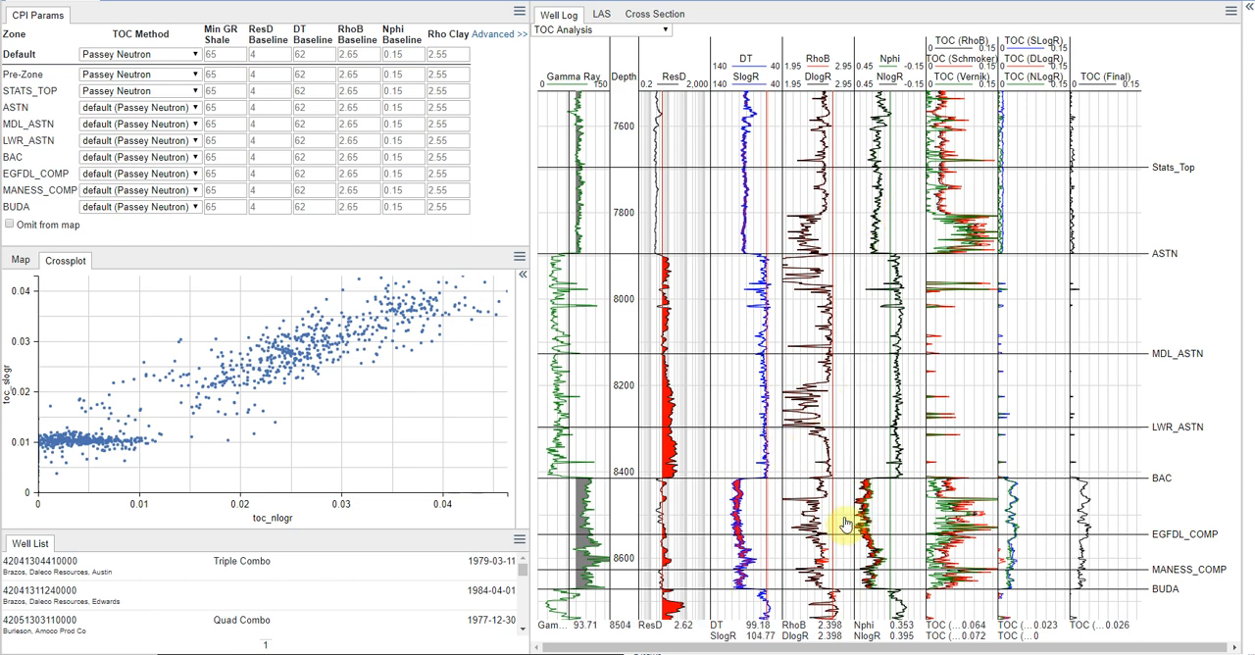
mouse_move(964, 157)
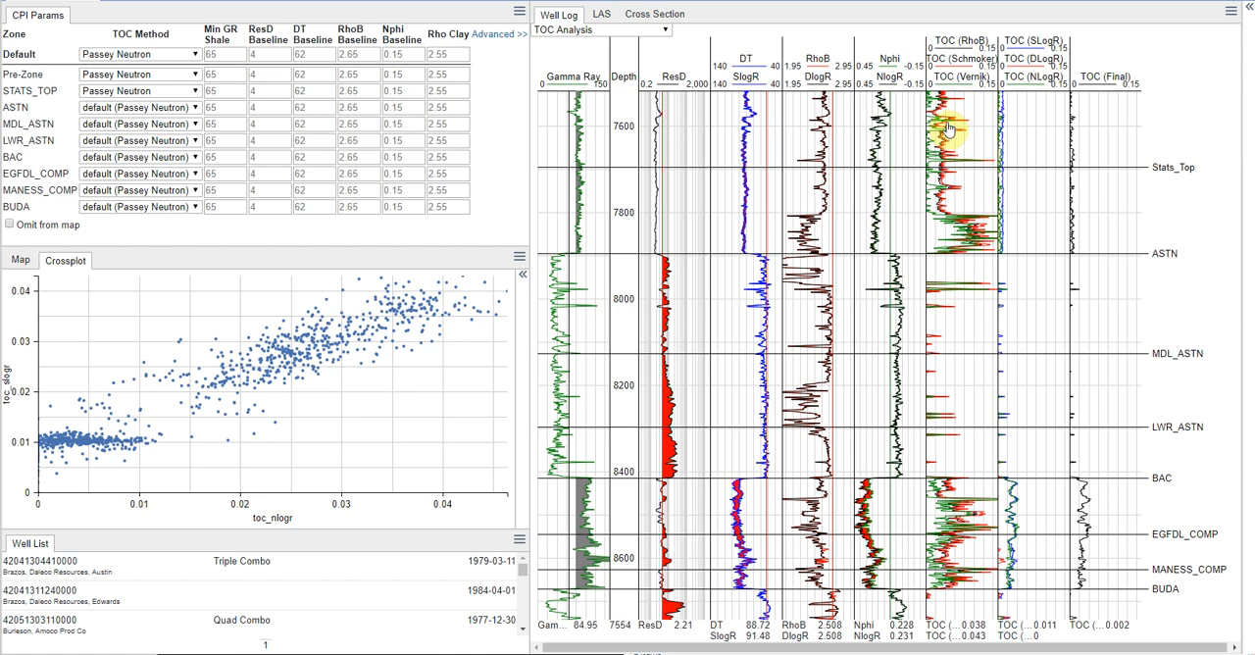
mouse_move(944, 248)
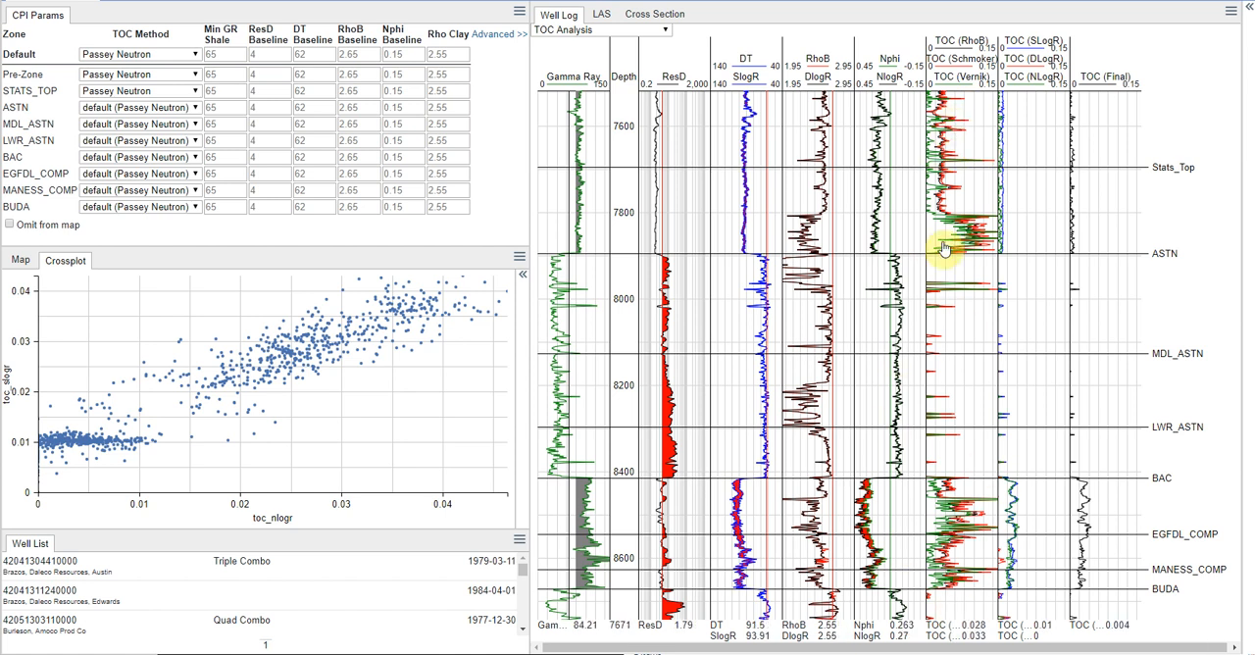
mouse_move(951, 138)
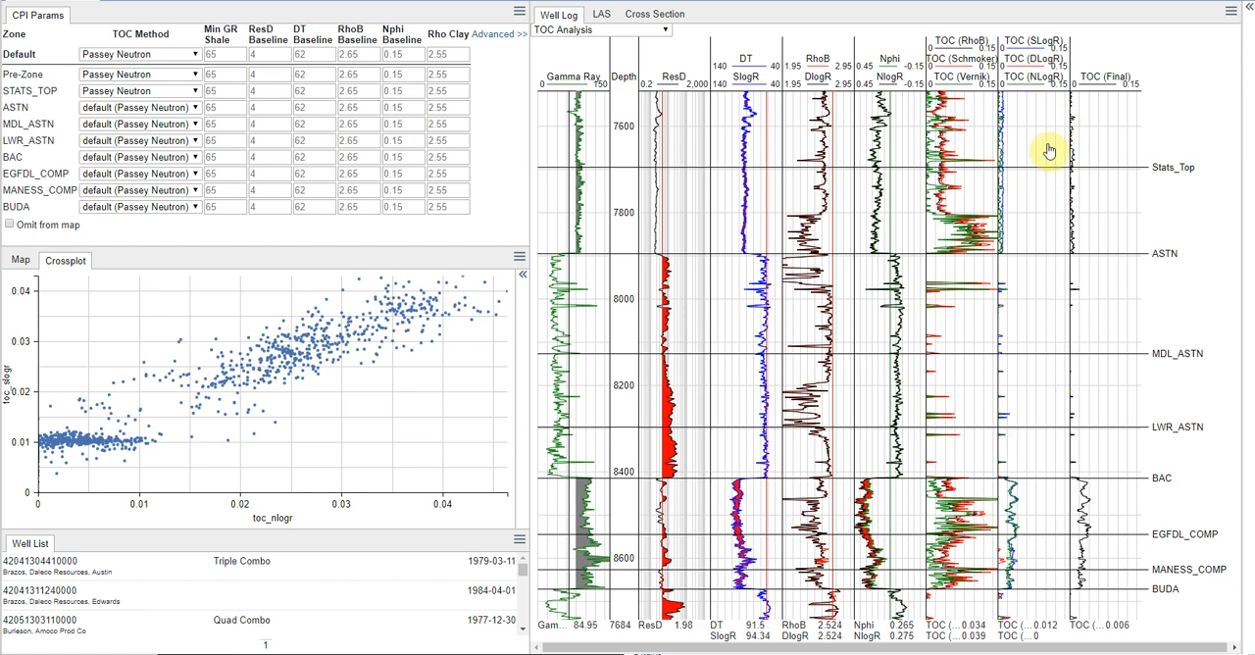
mouse_move(1044, 229)
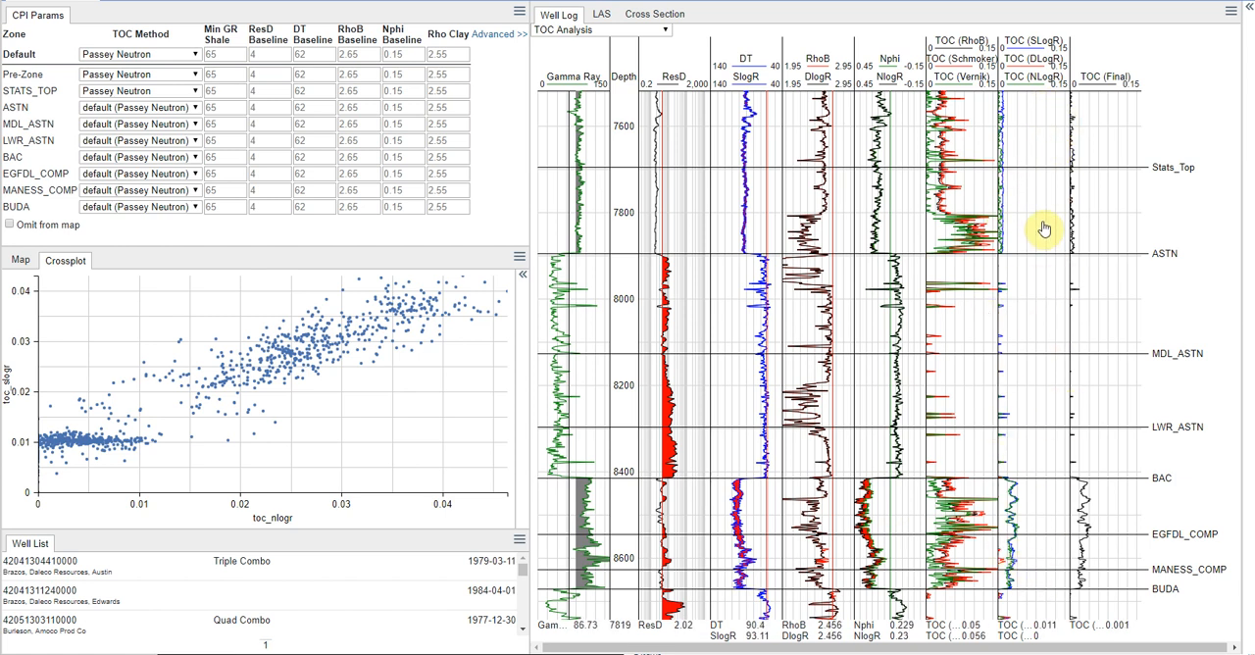
mouse_move(1038, 280)
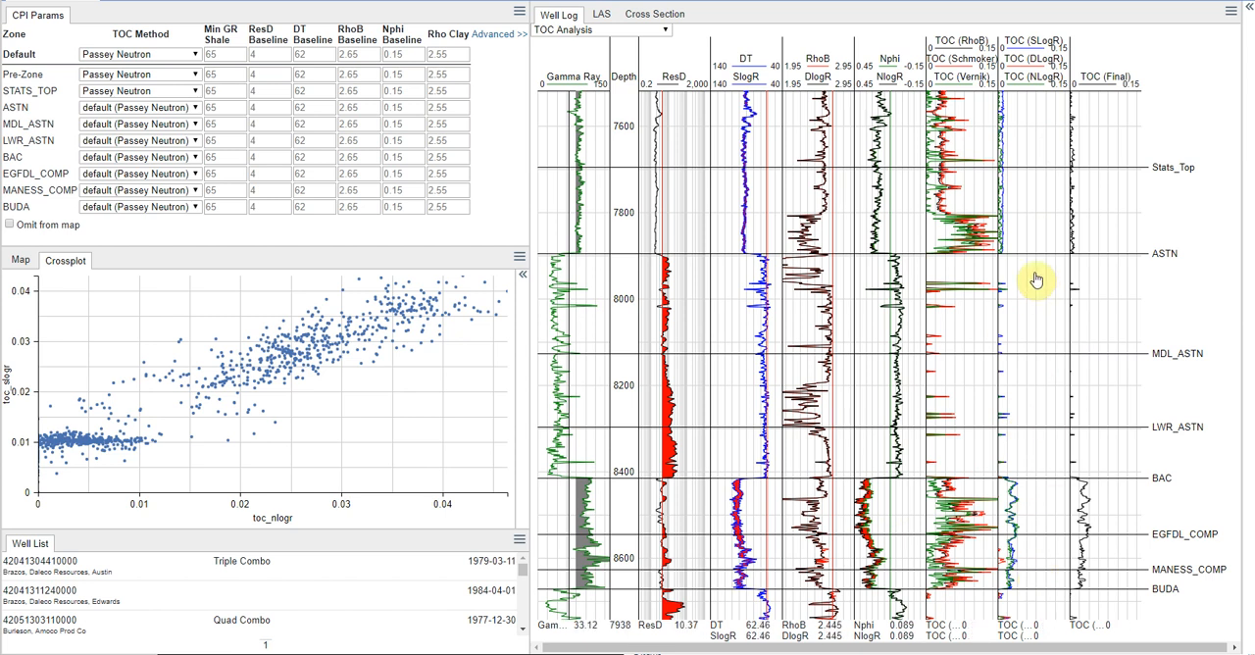
mouse_move(1090, 531)
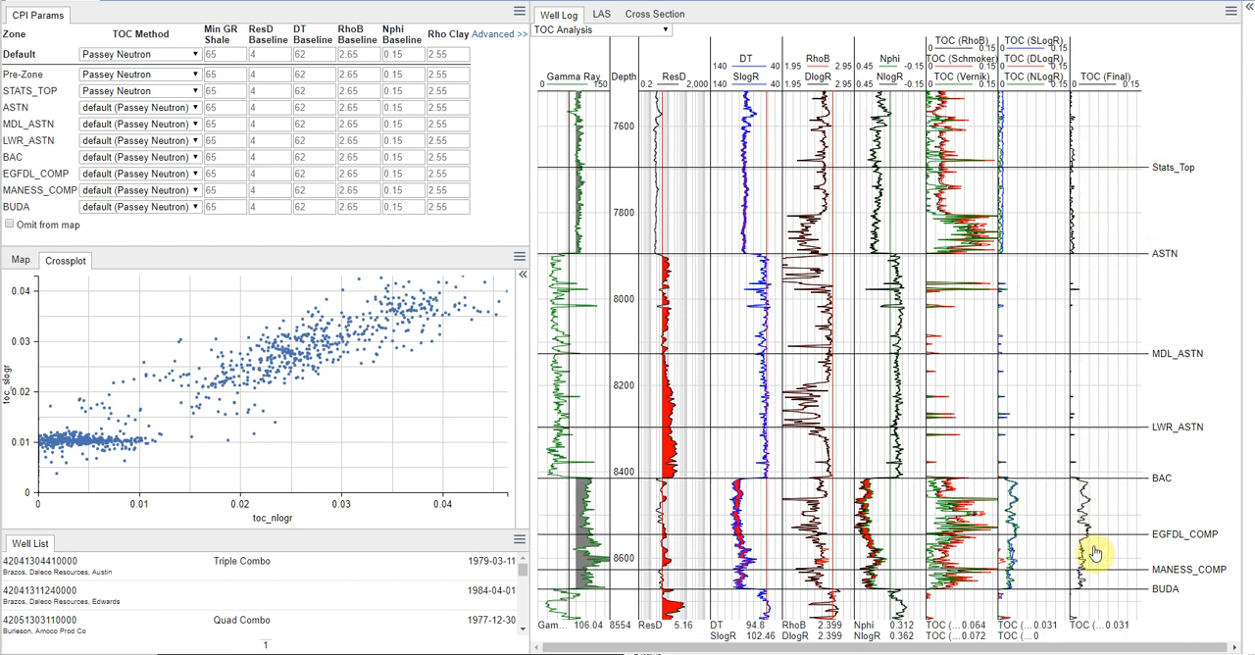
mouse_move(610, 284)
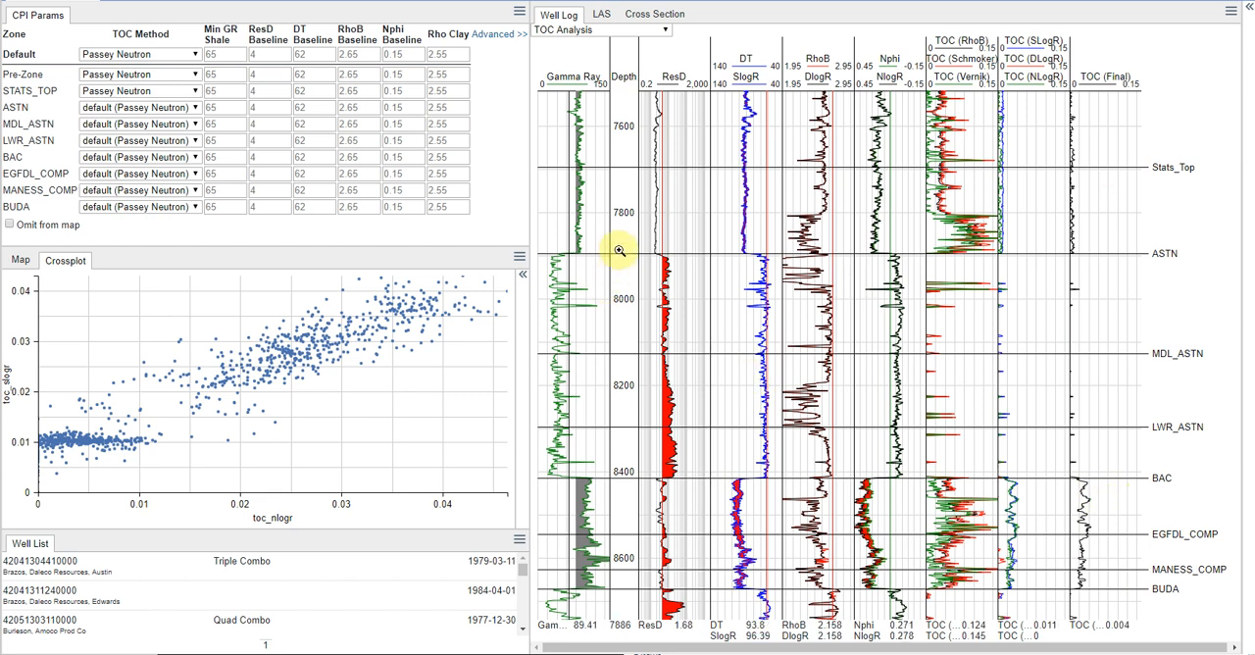
mouse_move(602, 195)
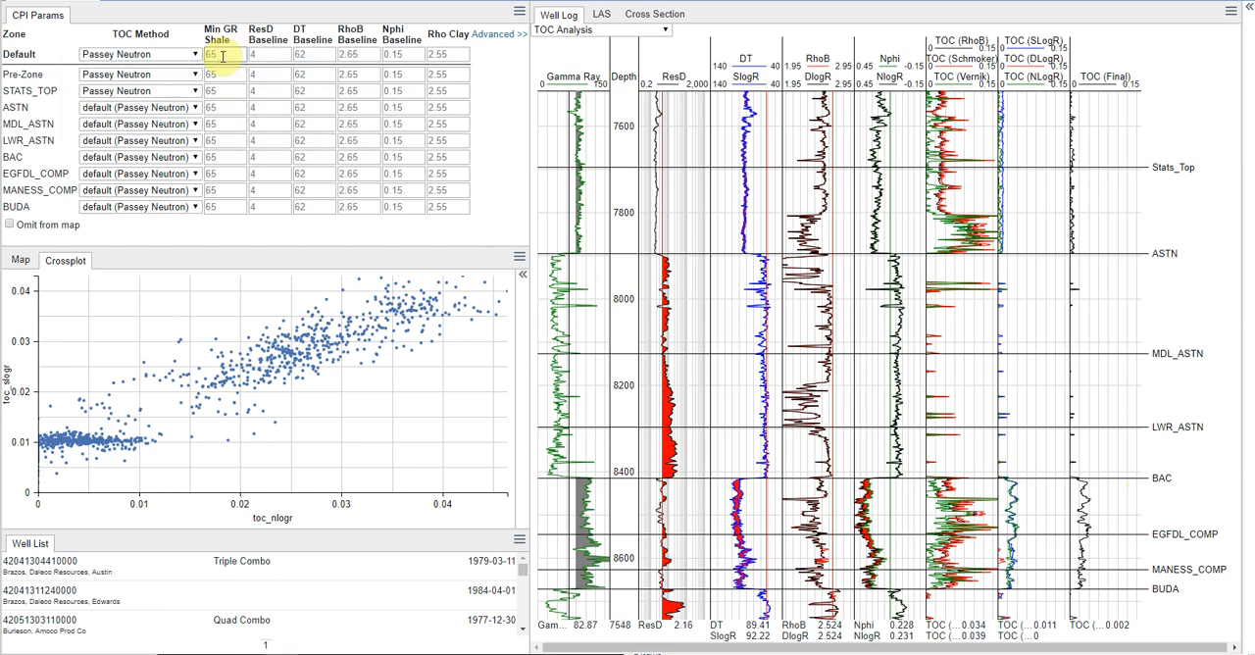
Set the Default Min GR Shale value to 70 so the zones inherit it
text(70)
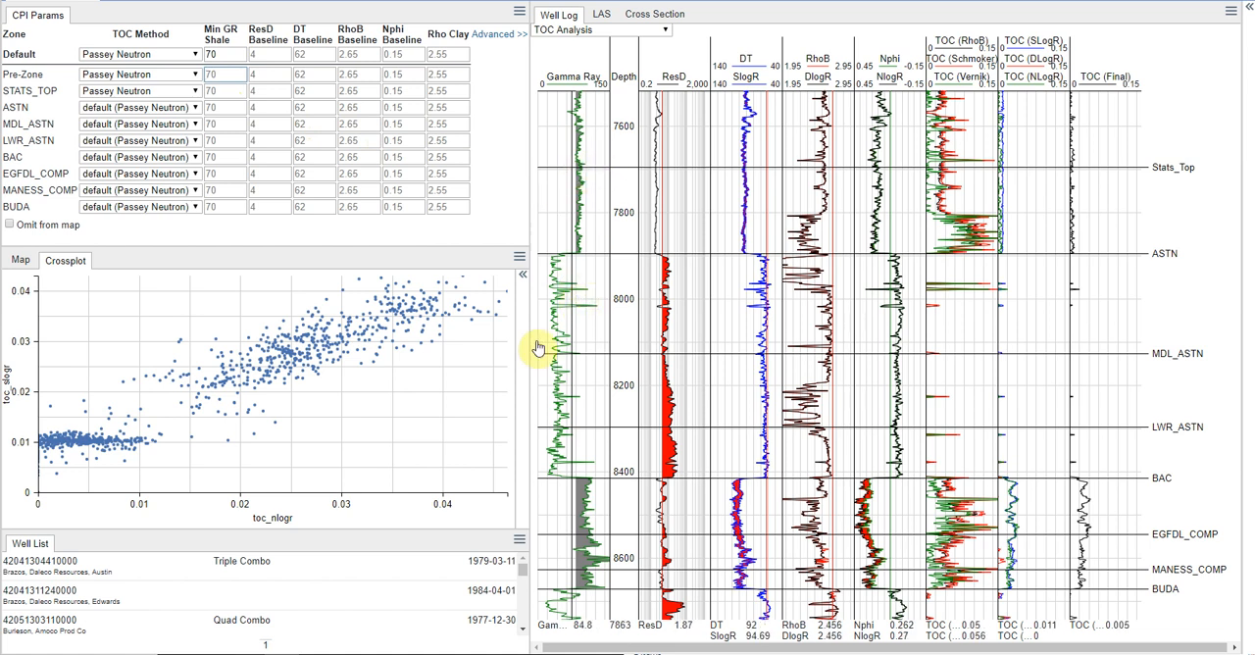
mouse_move(589, 223)
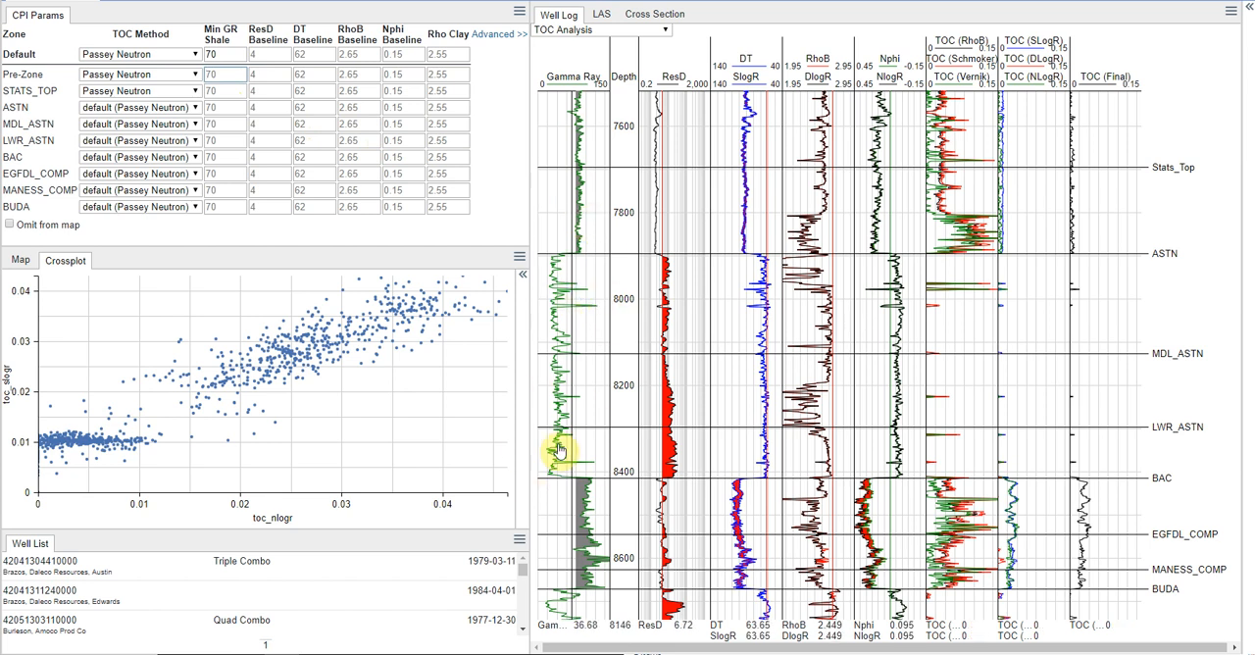
mouse_move(599, 294)
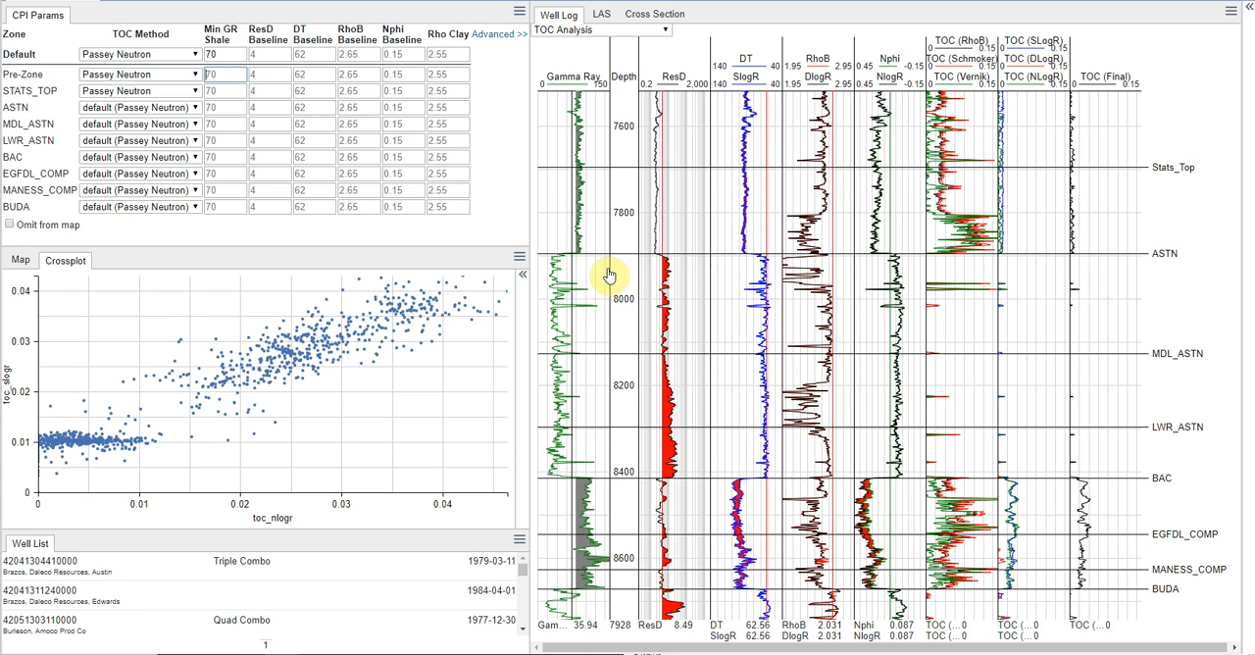
mouse_move(578, 316)
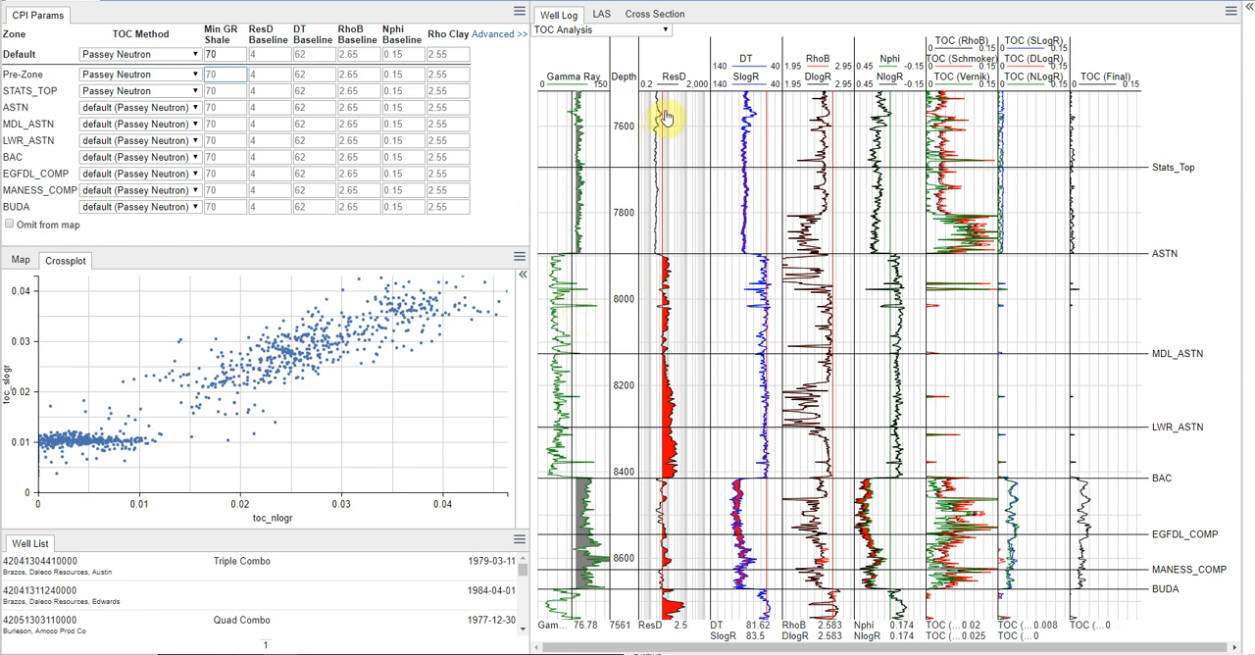
mouse_move(701, 129)
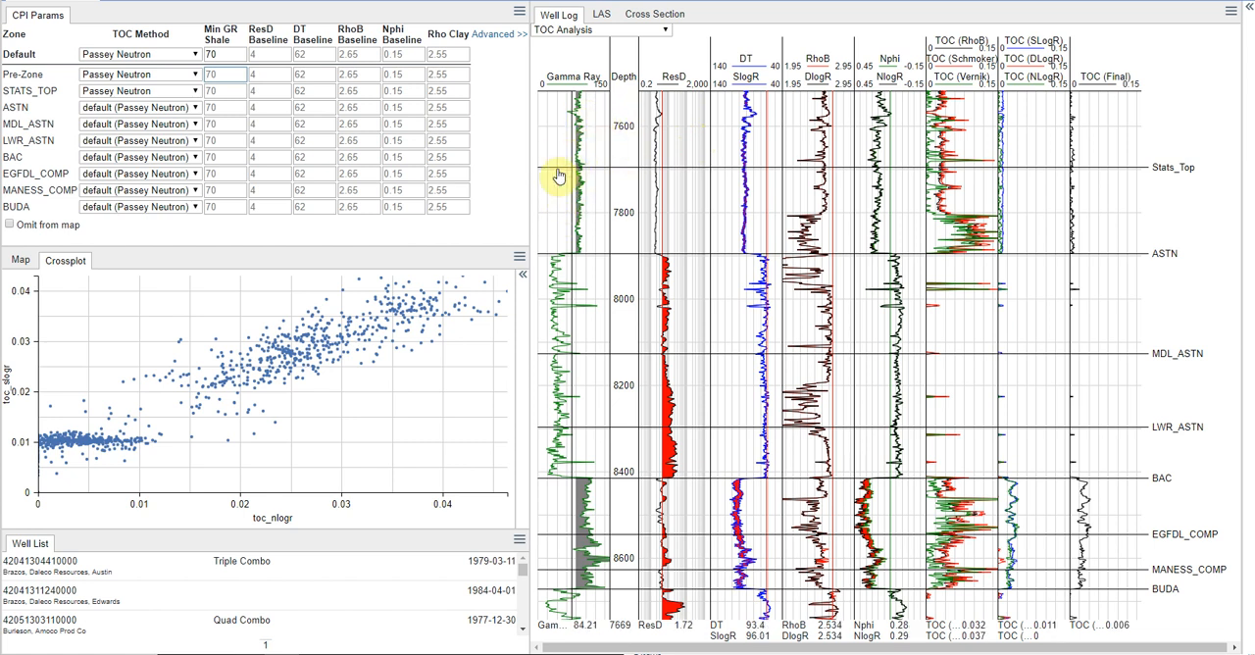
mouse_move(574, 160)
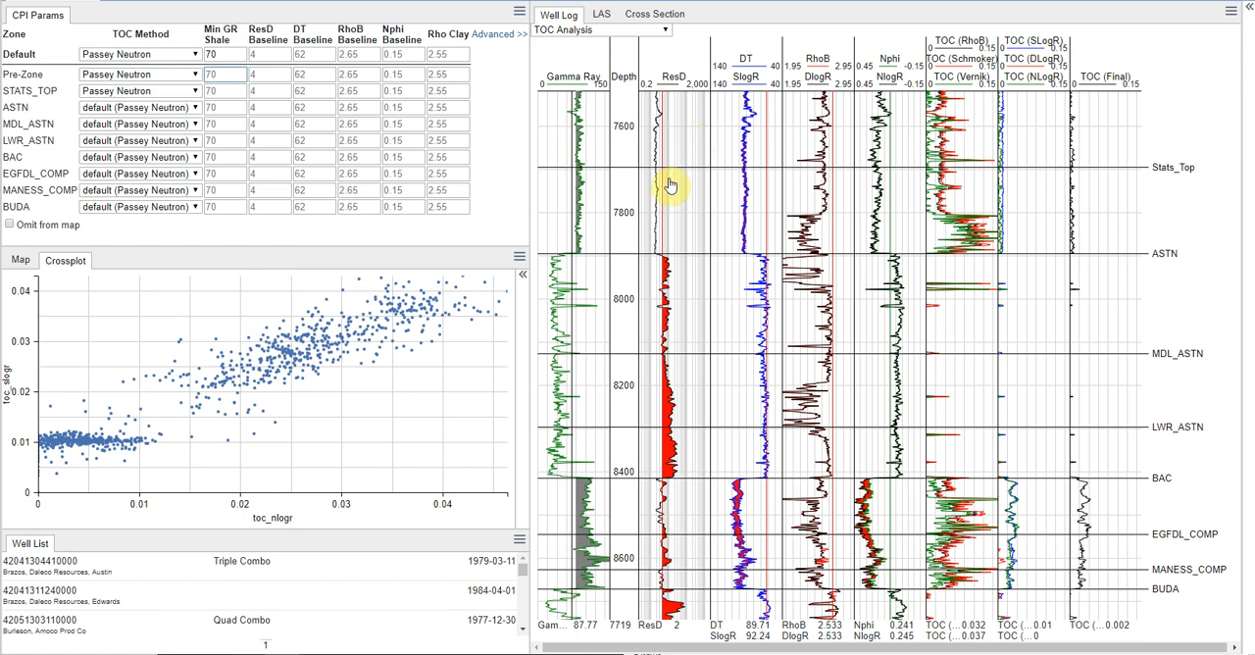
mouse_move(665, 139)
text(2.89)
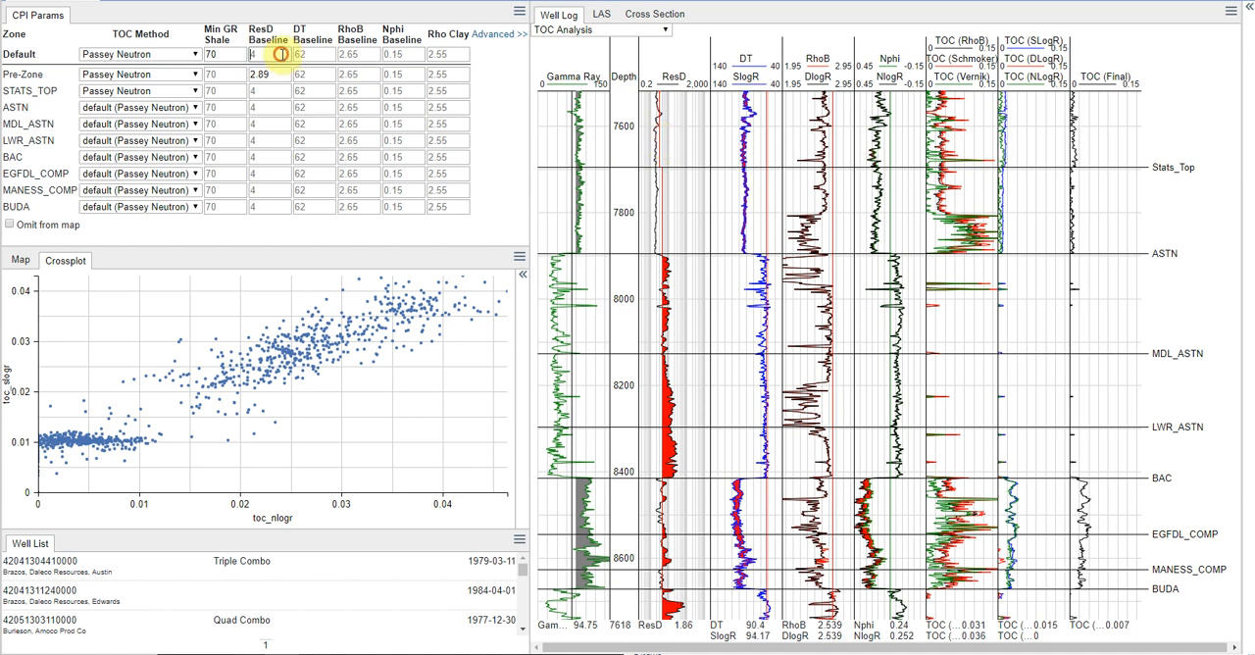
Set the Default ResD Baseline to 3, with Pre-Zone keeping 2.89
text(3)
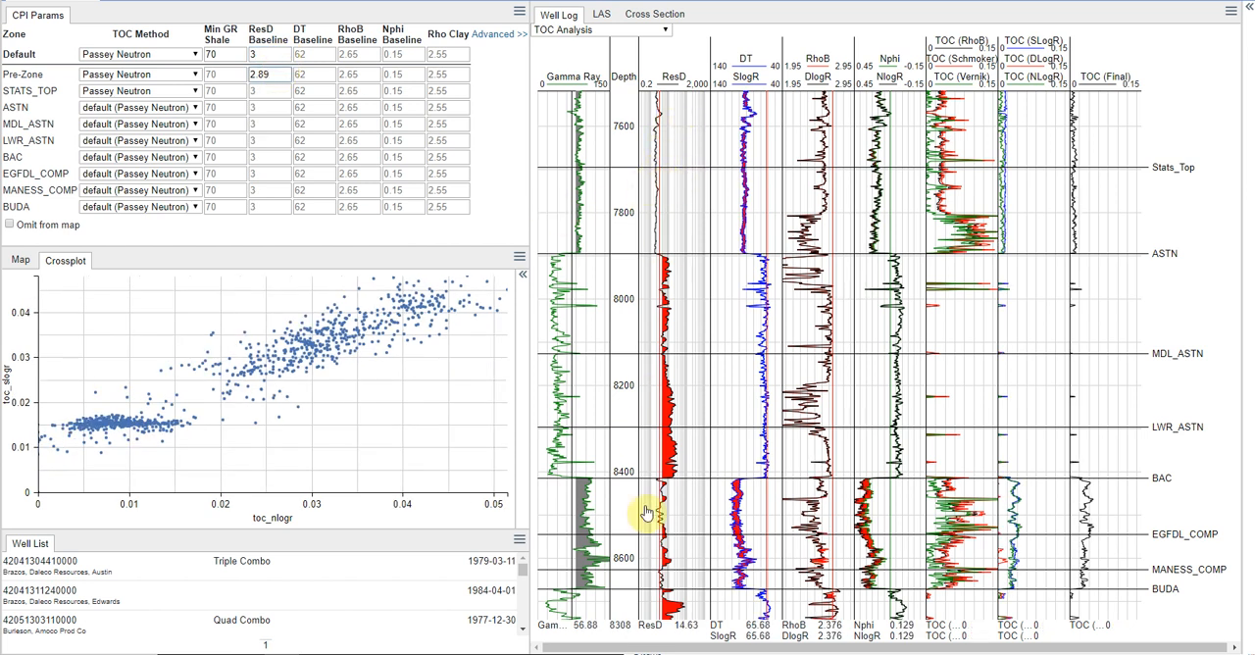
mouse_move(731, 292)
text(81)
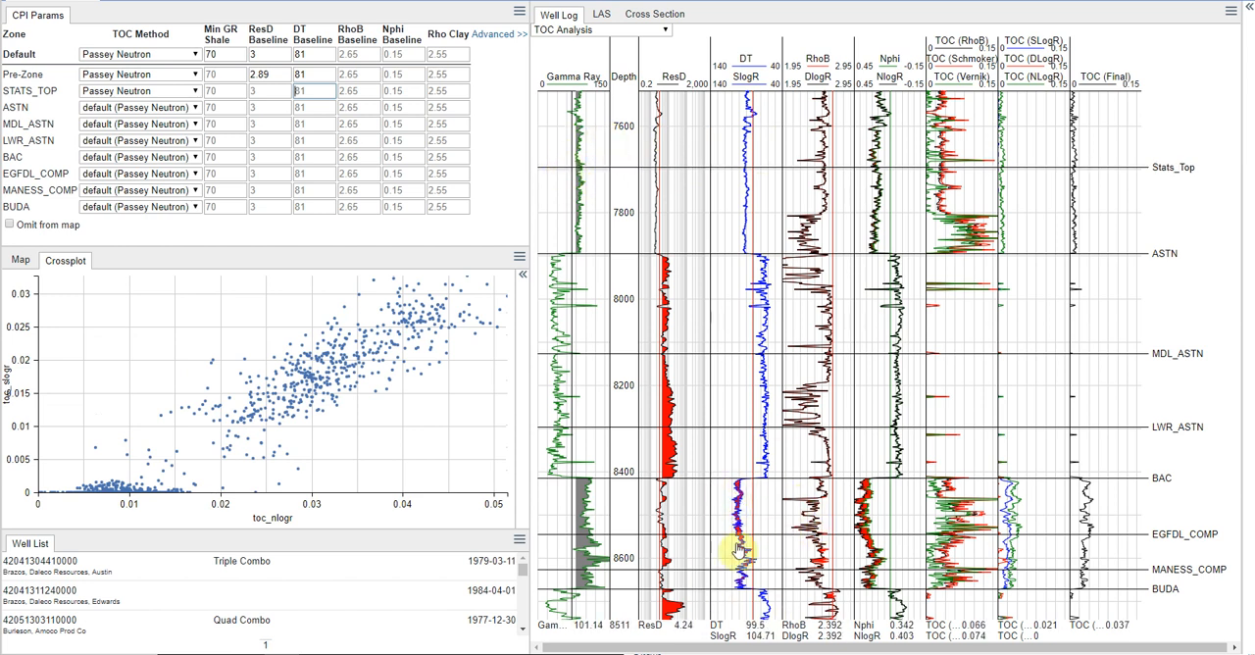
mouse_move(833, 144)
text(2.59)
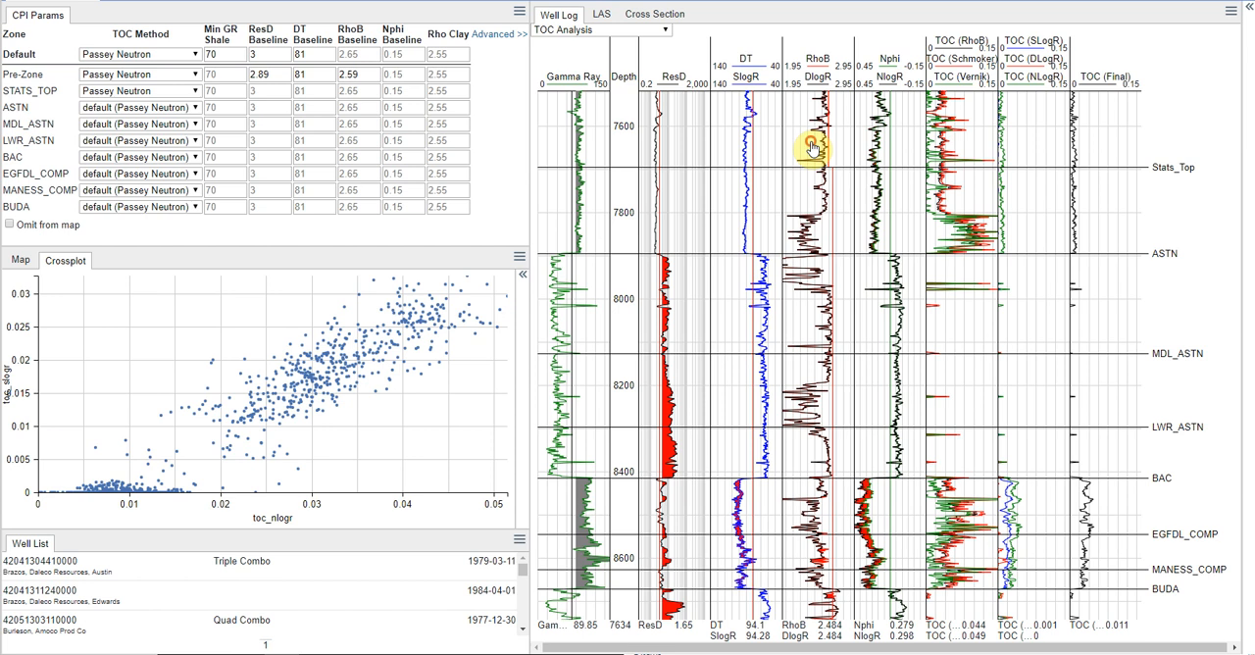
mouse_move(832, 145)
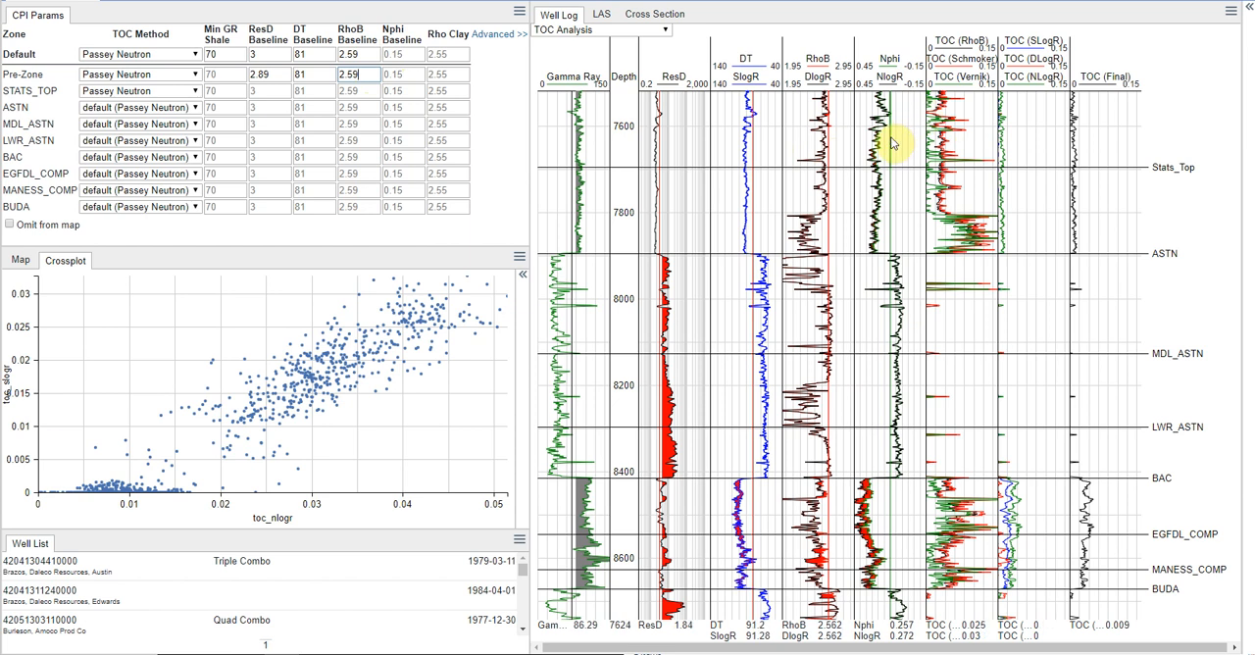
Enter Nphi Baseline values 0.192 and 0.23, making 0.23 the default for zones
text(0.192)
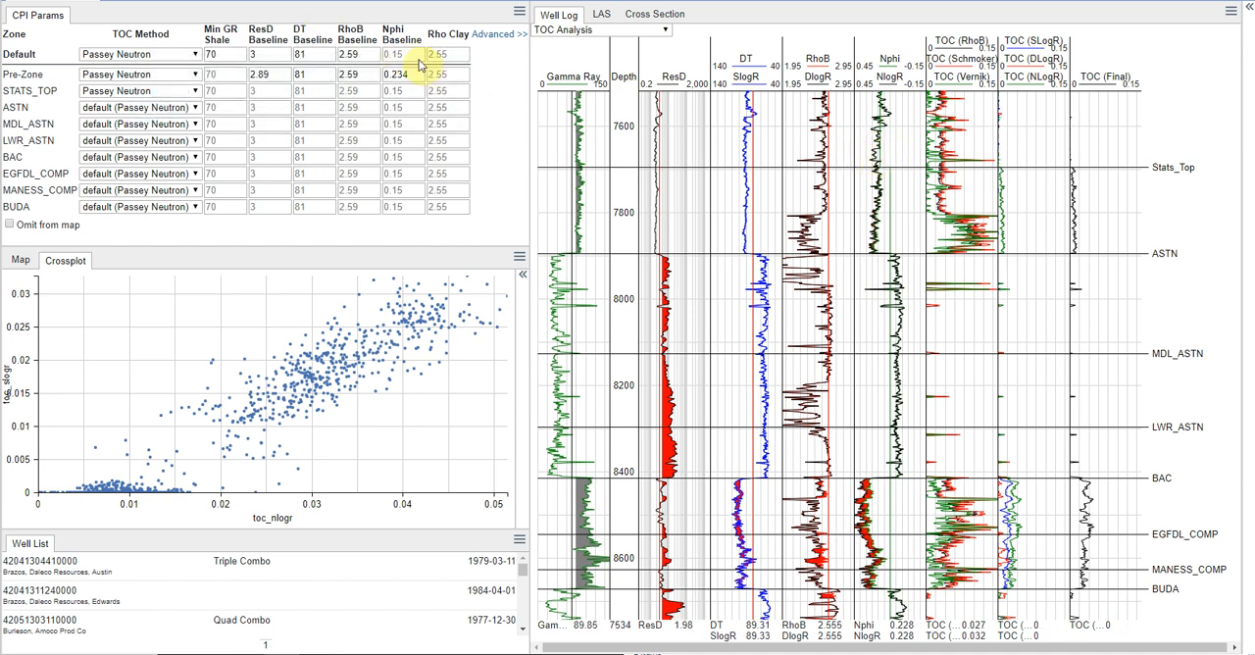
text(0.23)
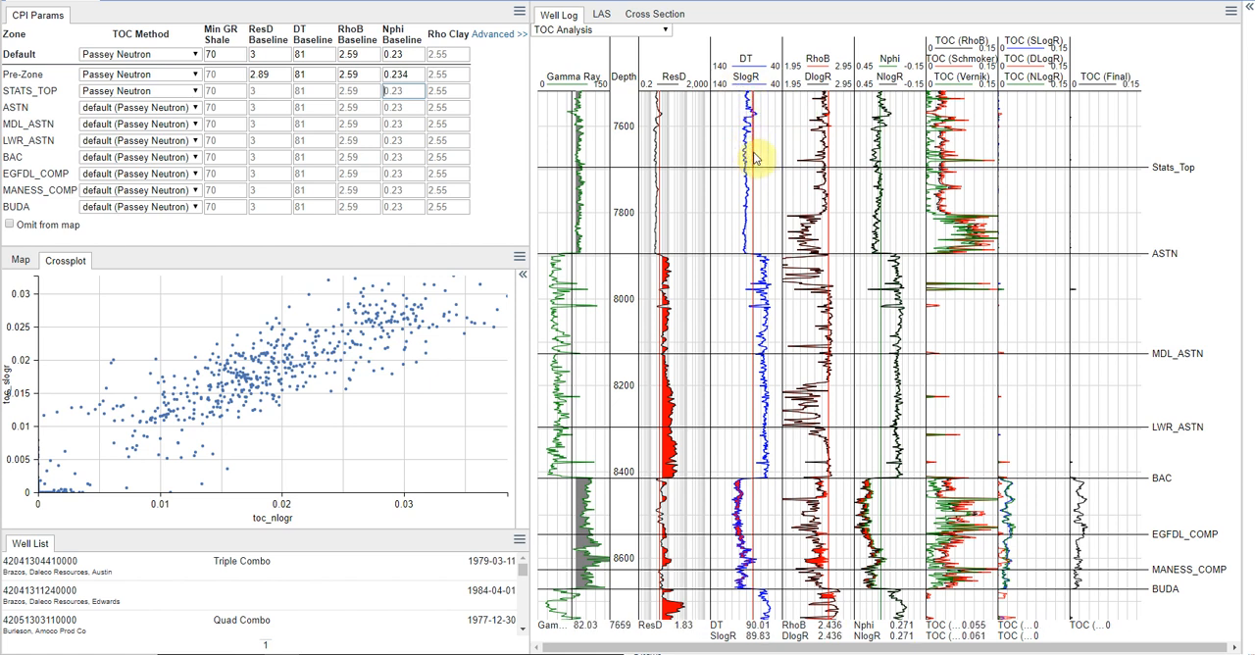
mouse_move(774, 383)
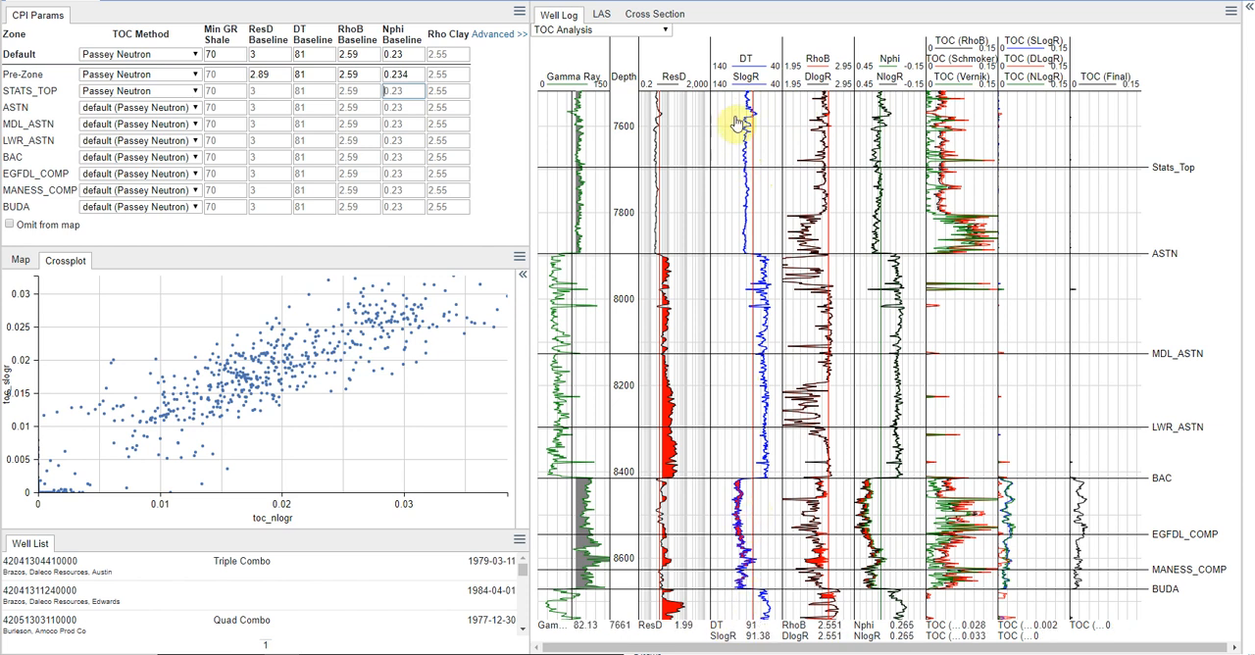
mouse_move(765, 459)
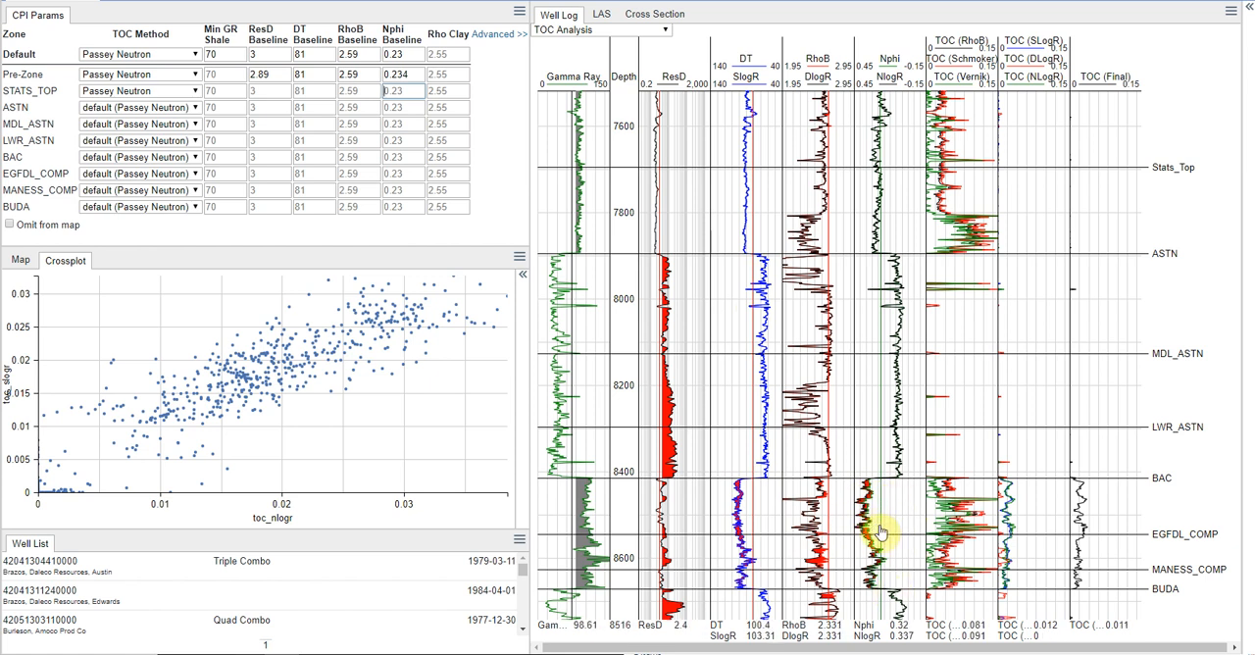
mouse_move(871, 505)
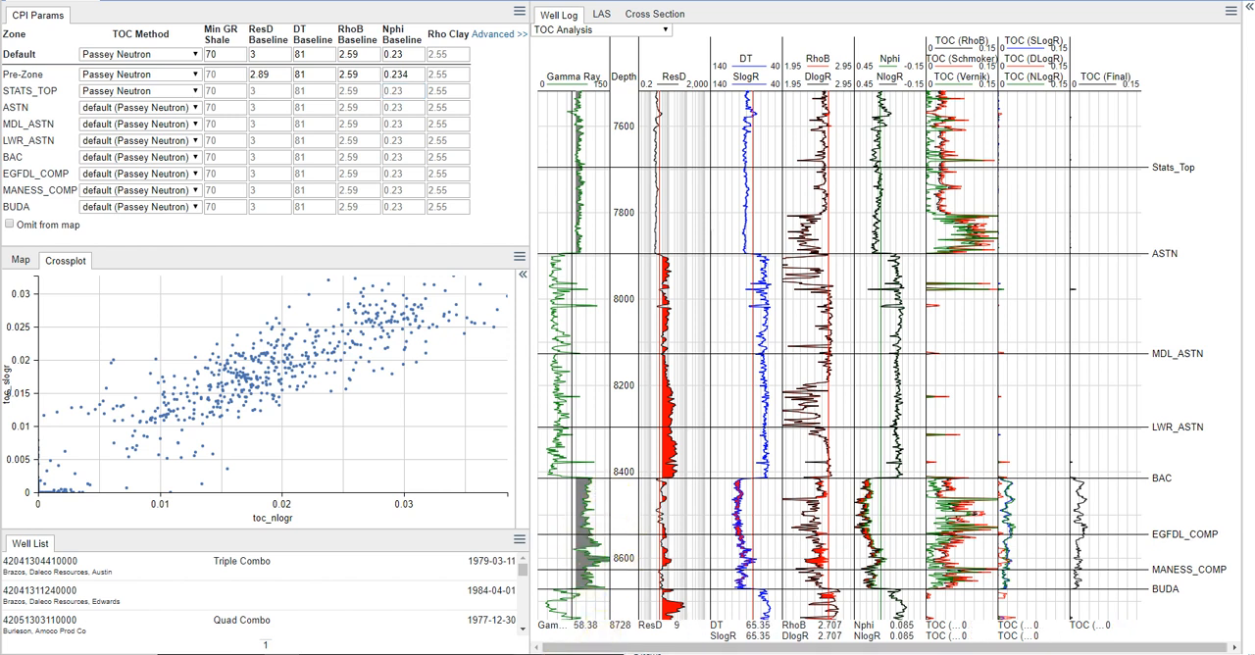
mouse_move(1002, 305)
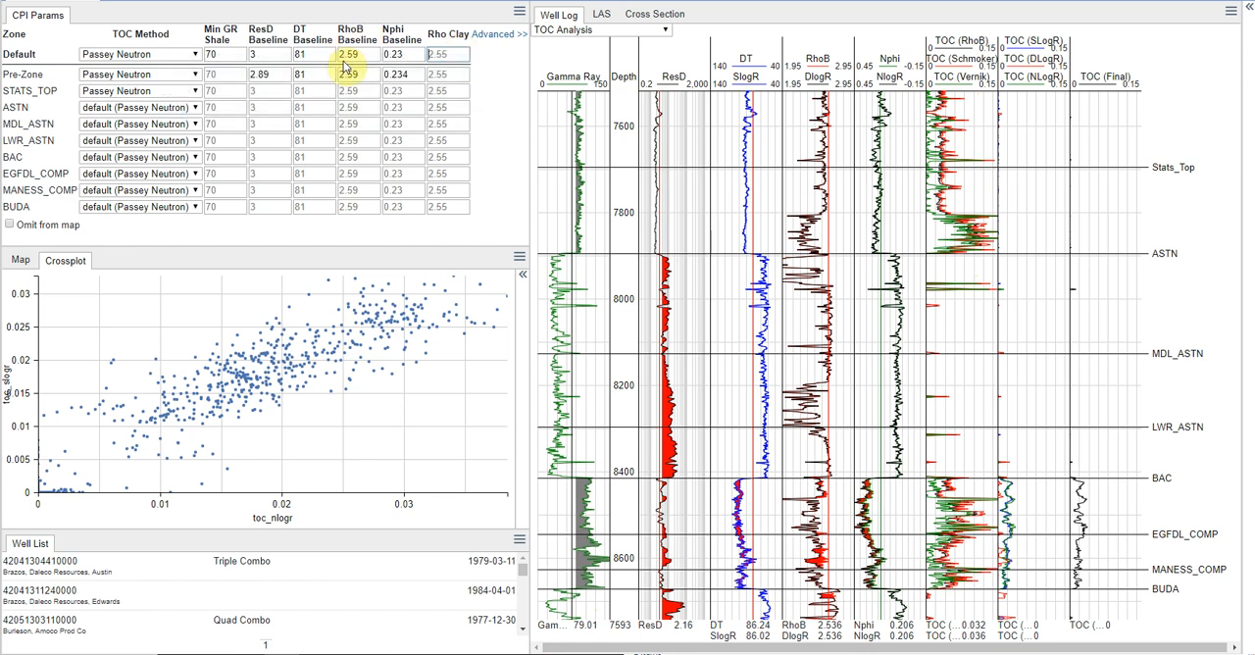
Edit the Default row's Rho Clay cell to 2.58 for every zone
click(358, 54)
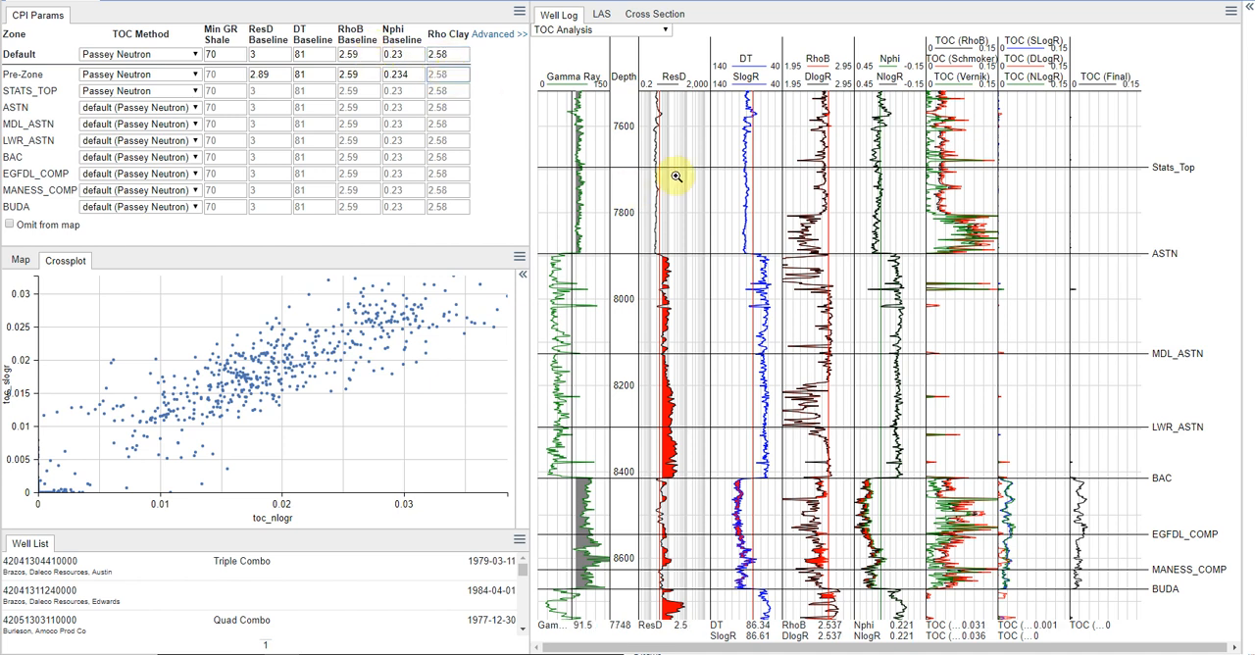
mouse_move(1020, 120)
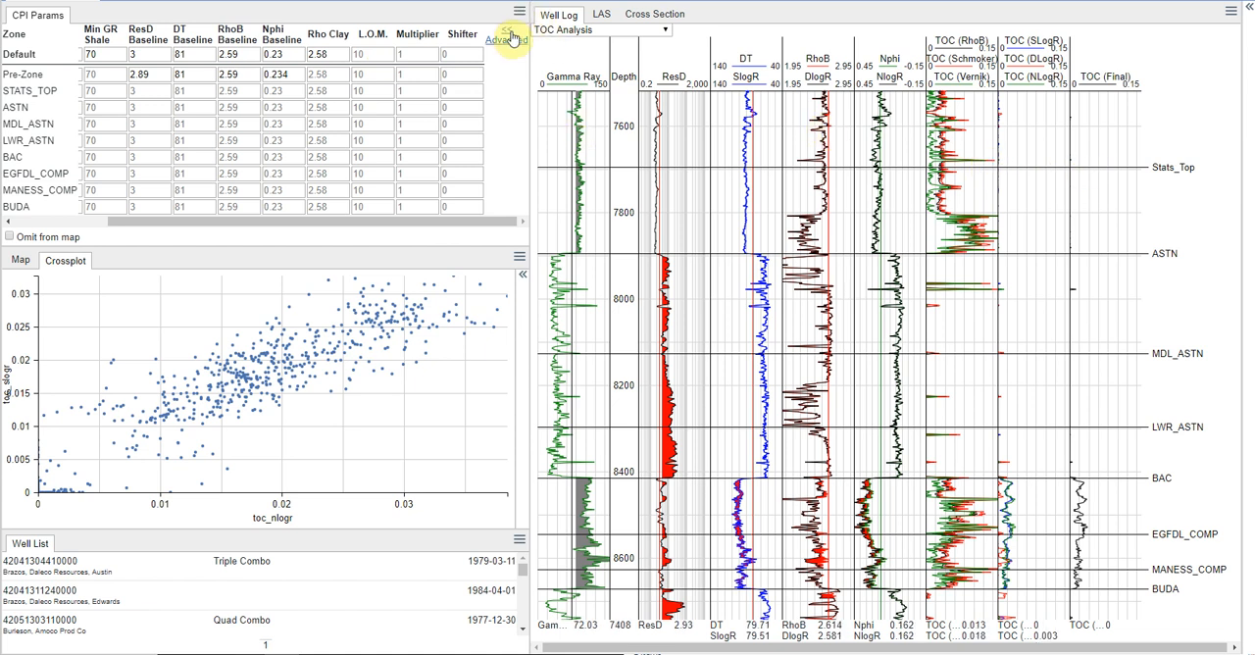
click(507, 40)
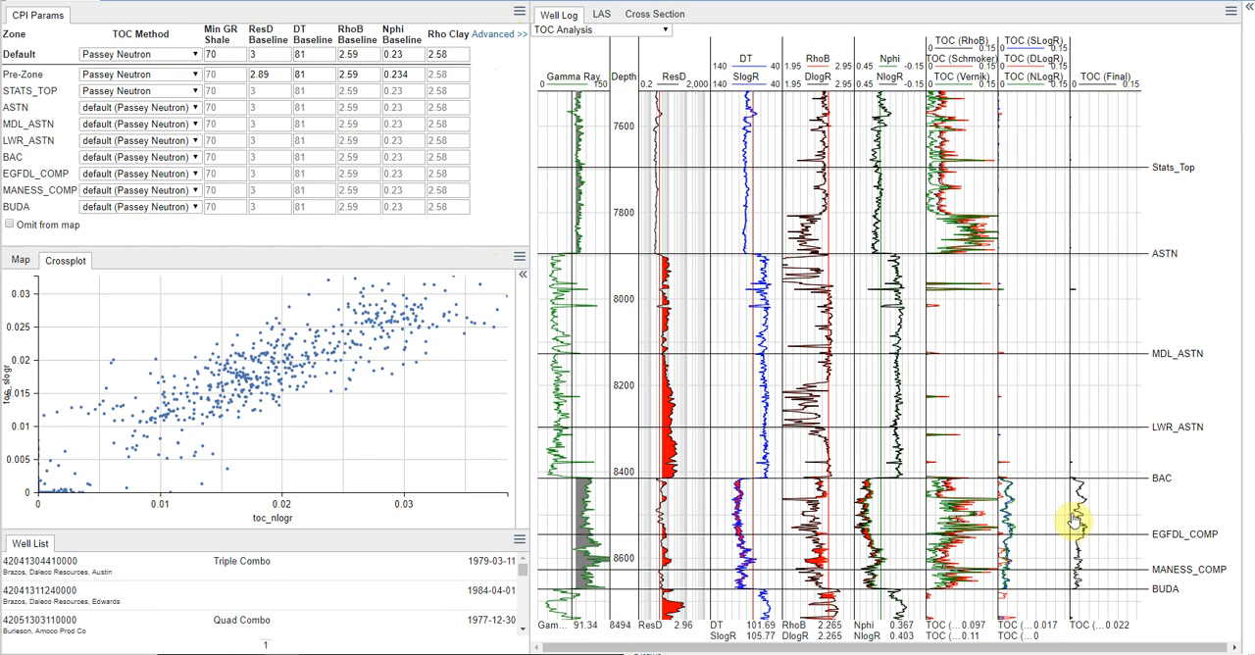
mouse_move(981, 253)
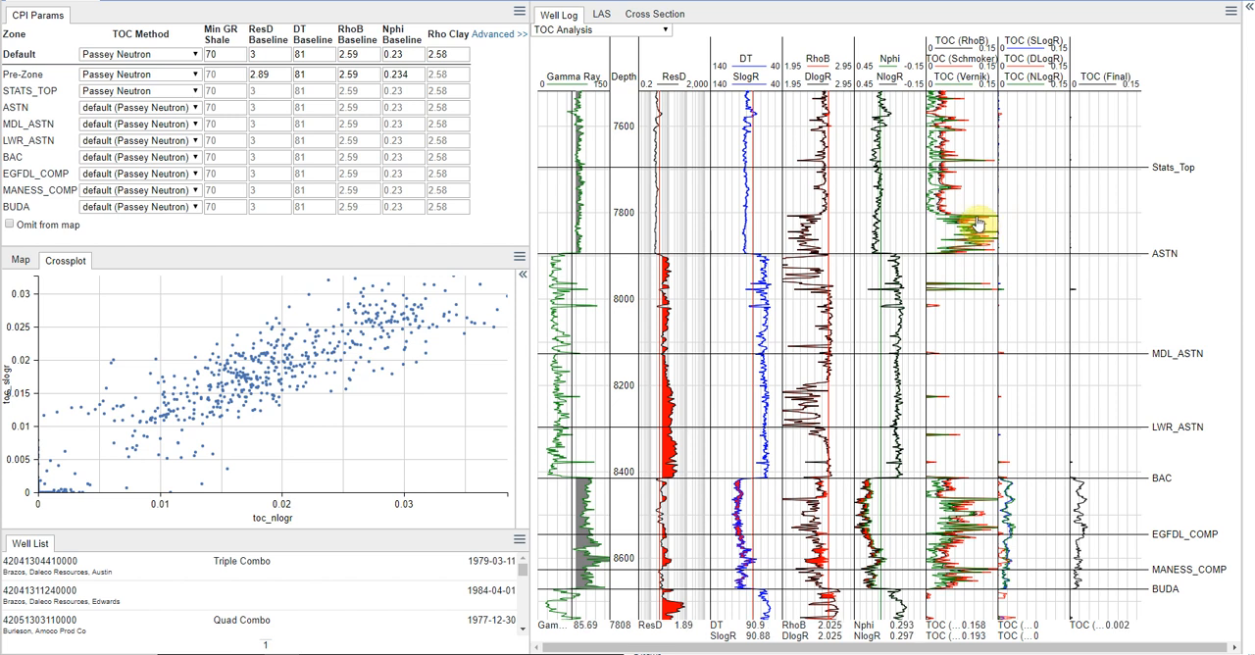
mouse_move(813, 224)
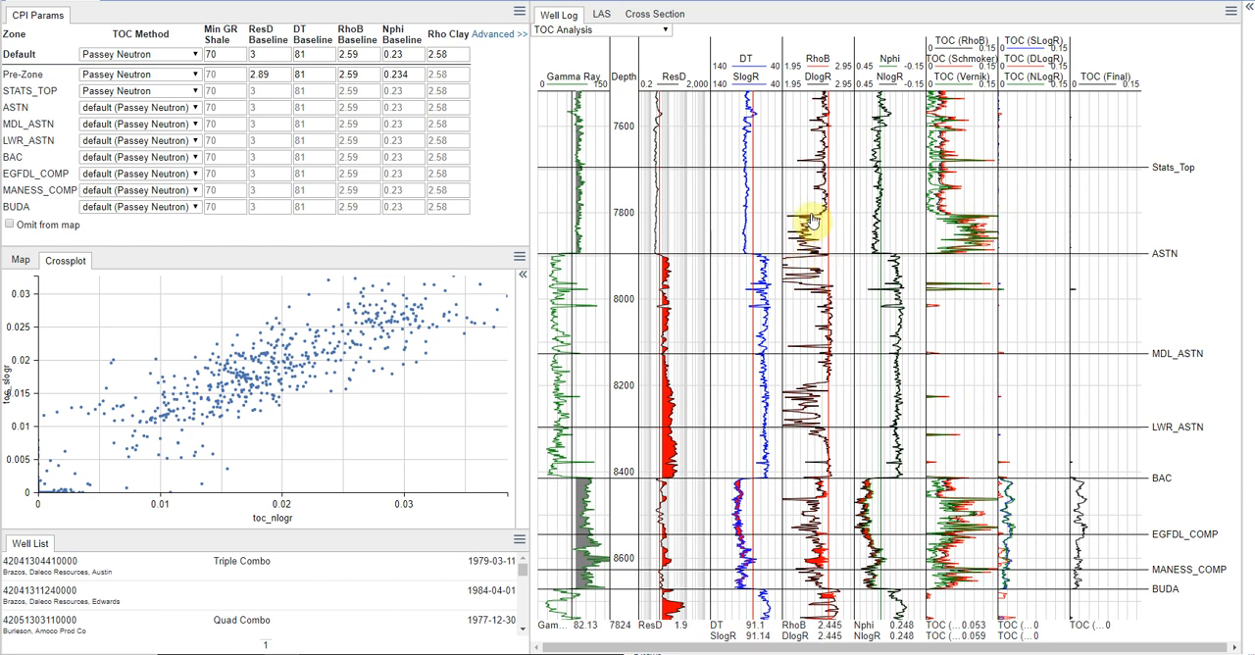
mouse_move(803, 327)
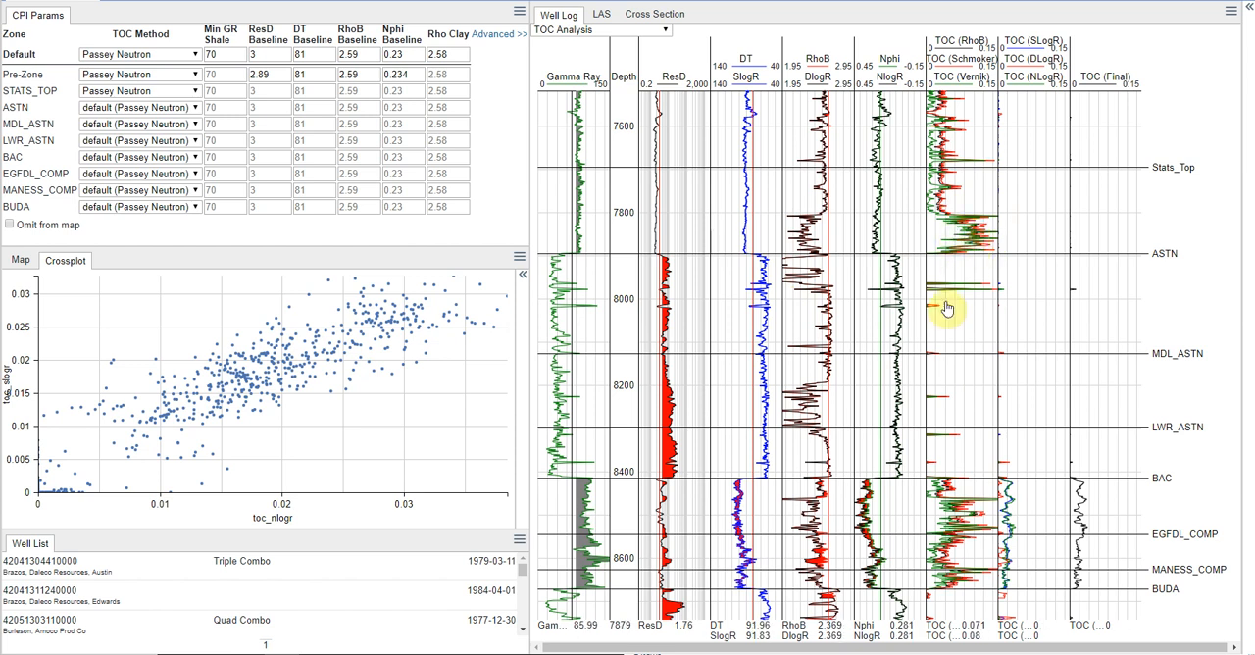
mouse_move(903, 496)
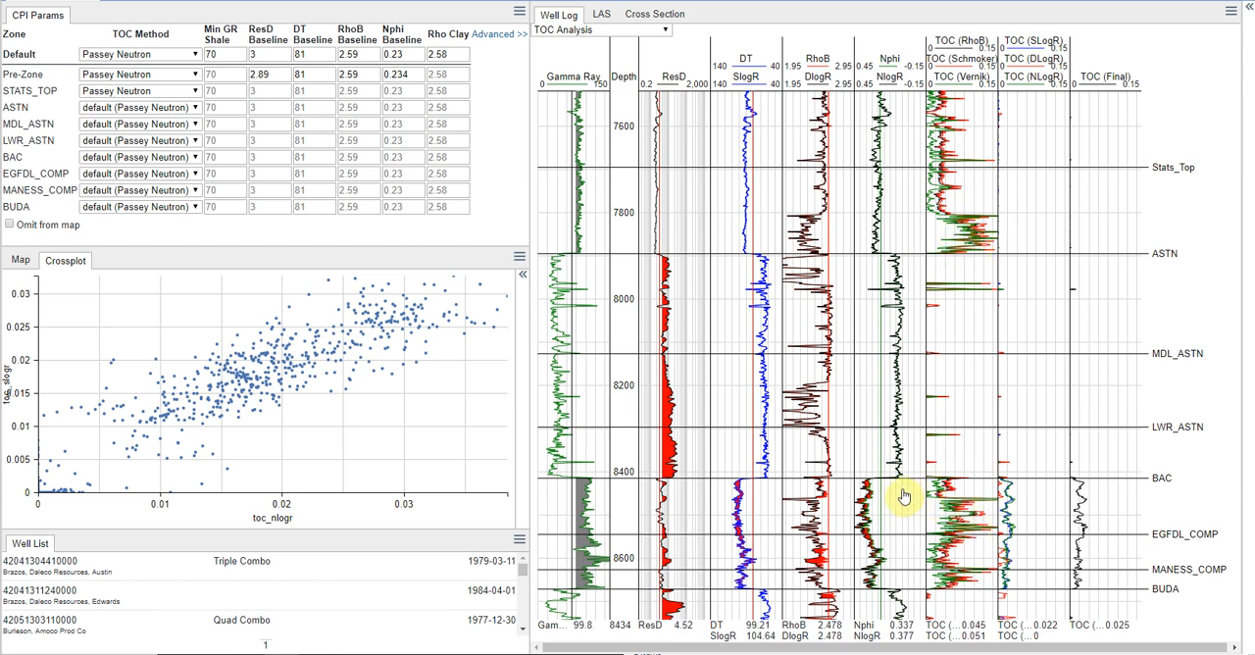
mouse_move(804, 500)
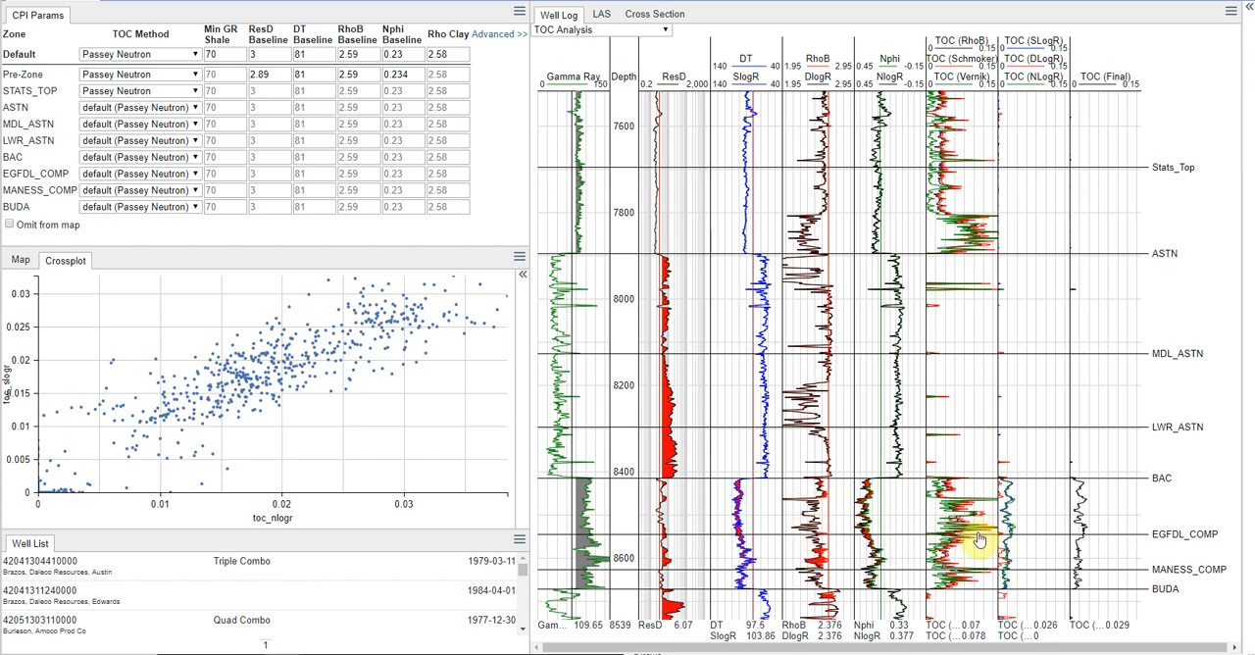
mouse_move(1010, 515)
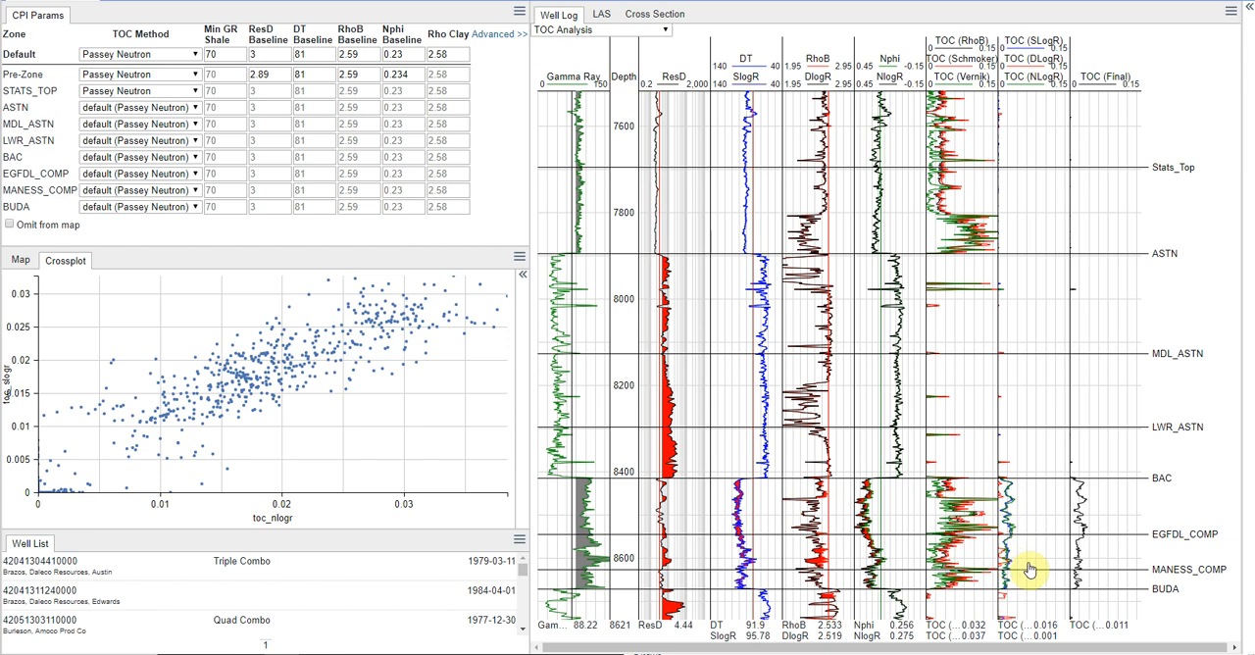
mouse_move(1030, 405)
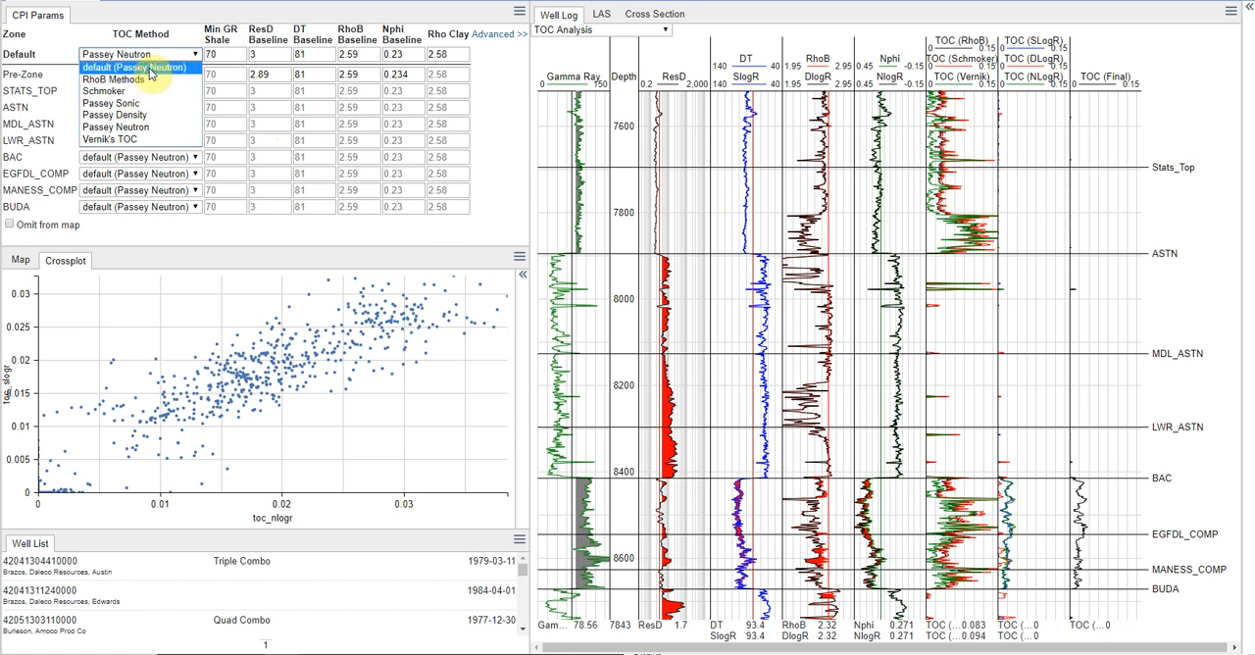
Choose default (Passey Neutron) as the Default row's TOC Method
click(135, 66)
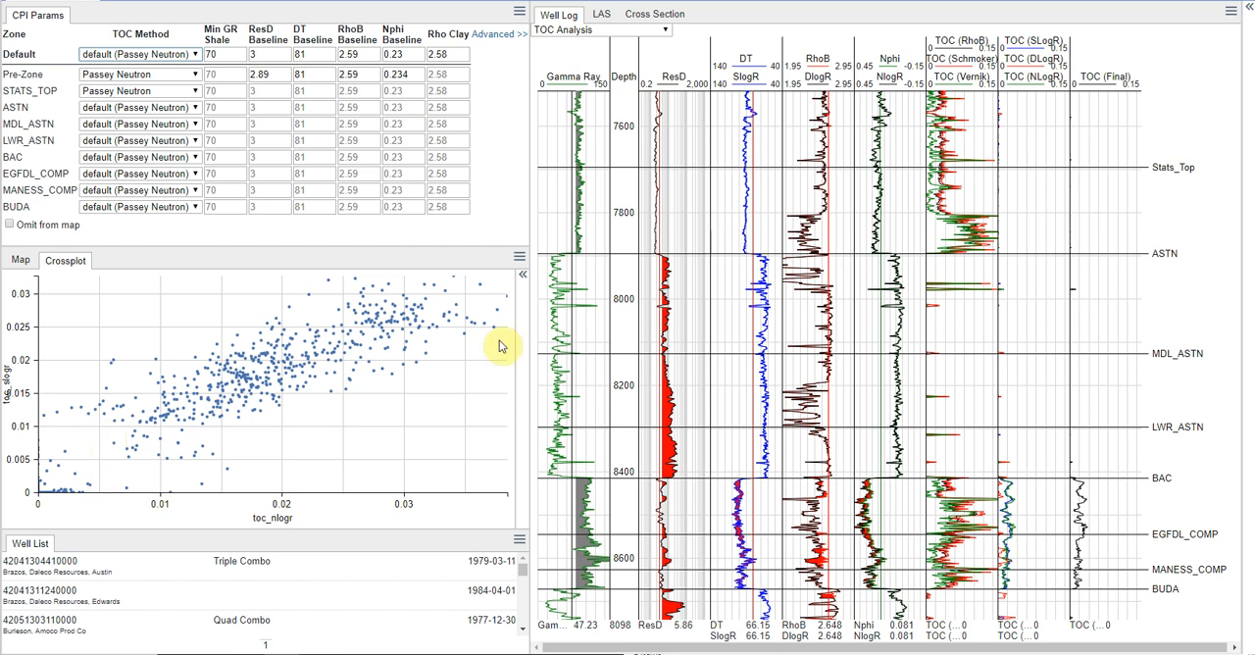
mouse_move(10, 378)
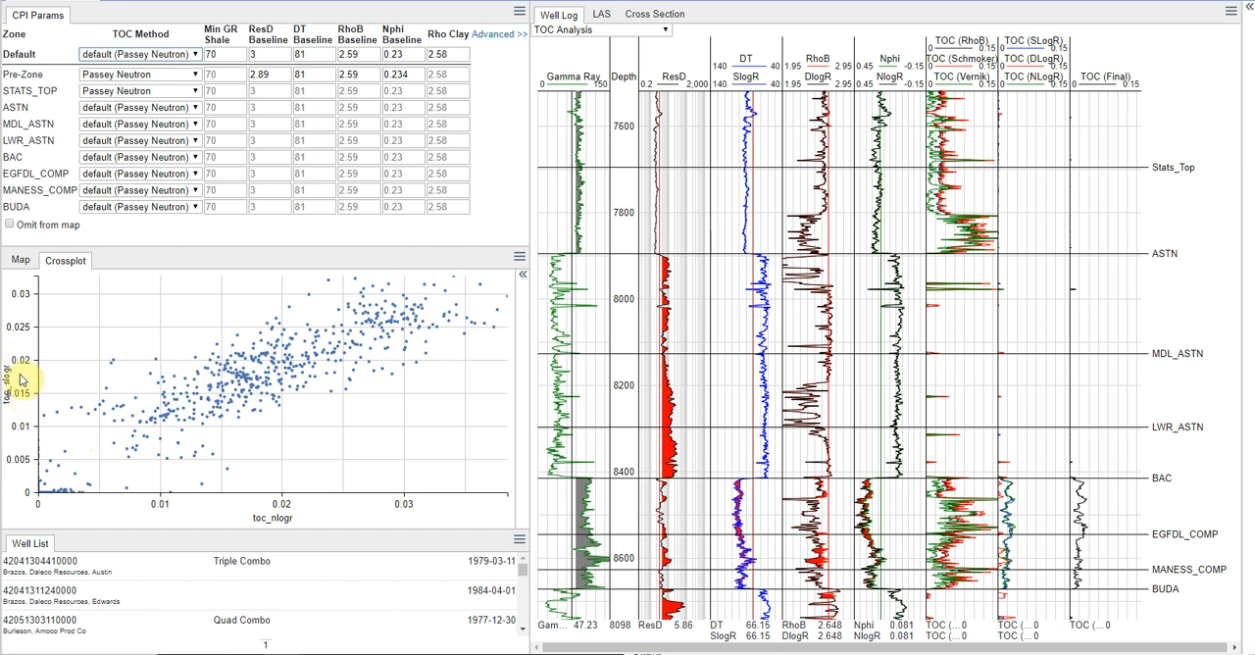
mouse_move(106, 455)
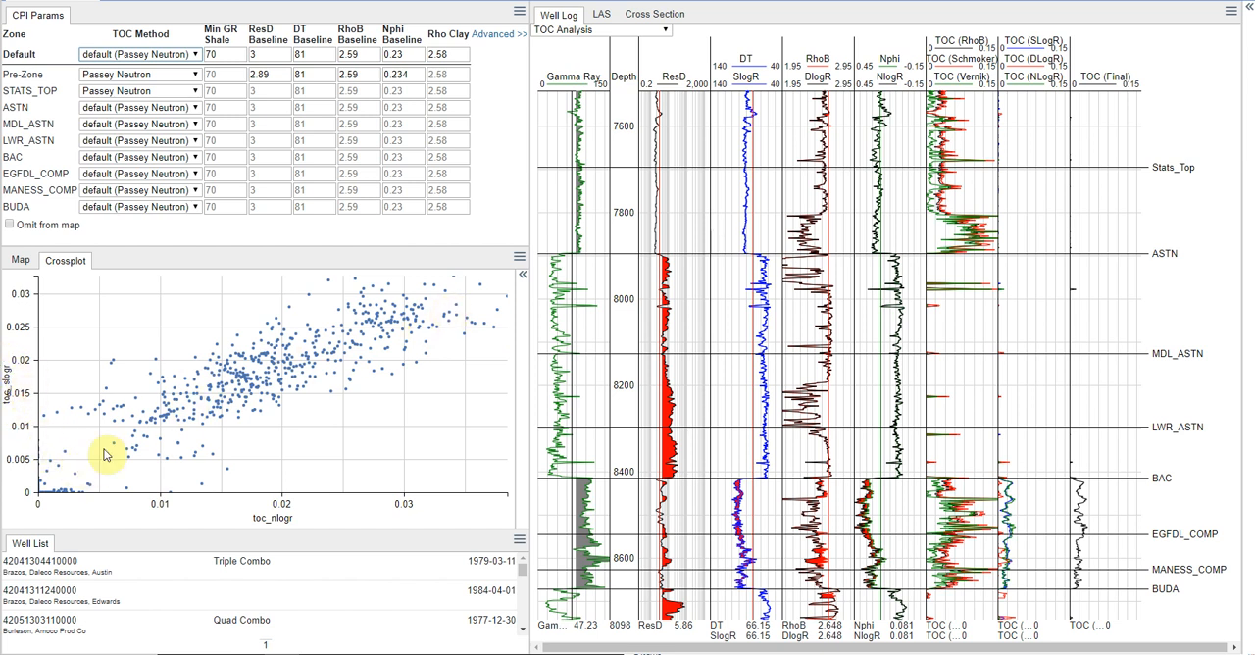
mouse_move(168, 429)
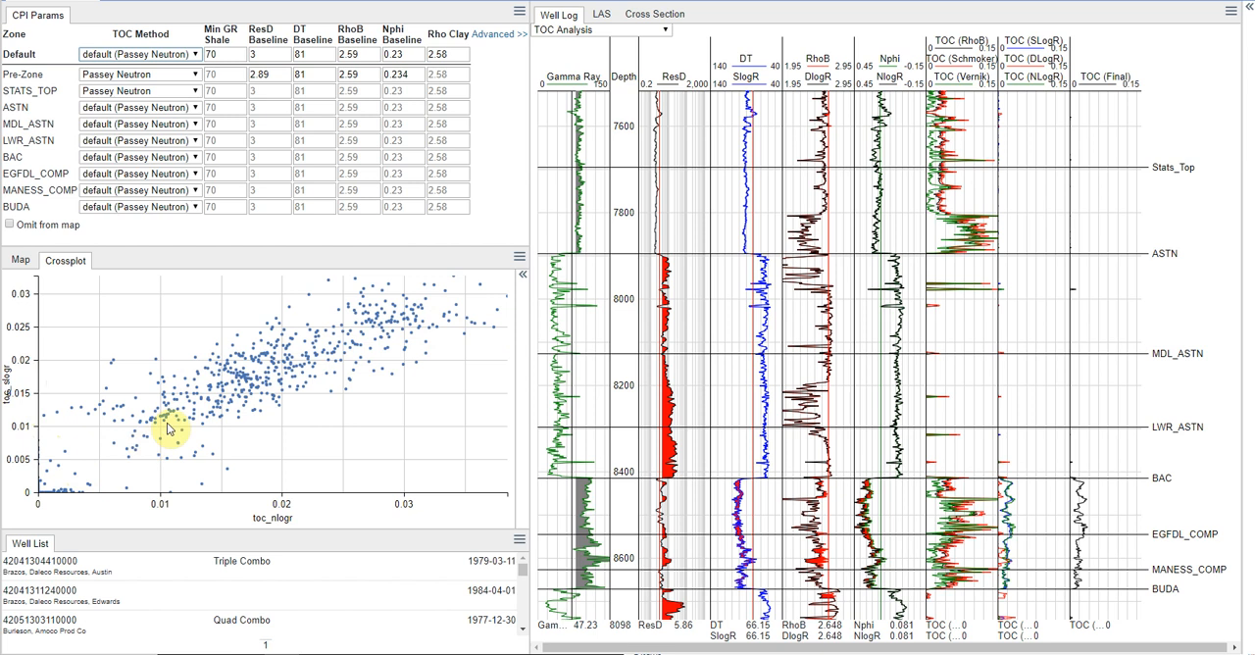